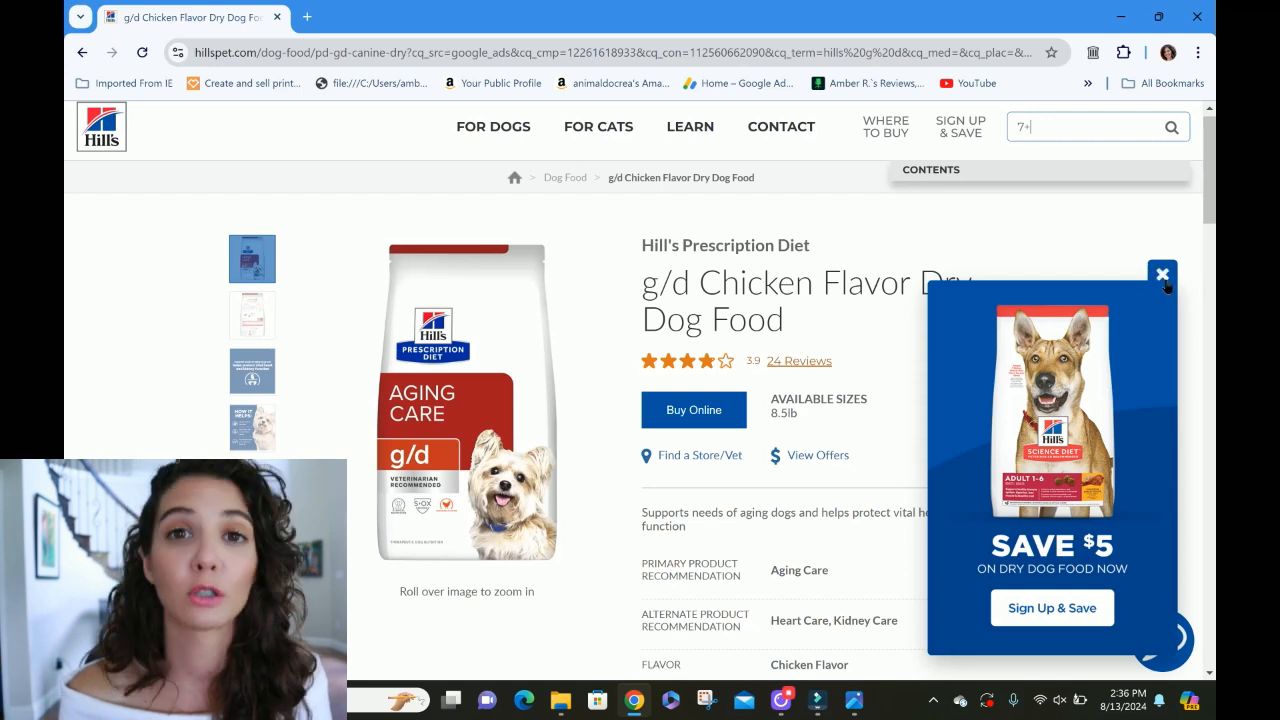
Step: Dismiss the Save $5 popup and open the Adult 7+ Senior Vitality Chicken & Rice page
click(1162, 273)
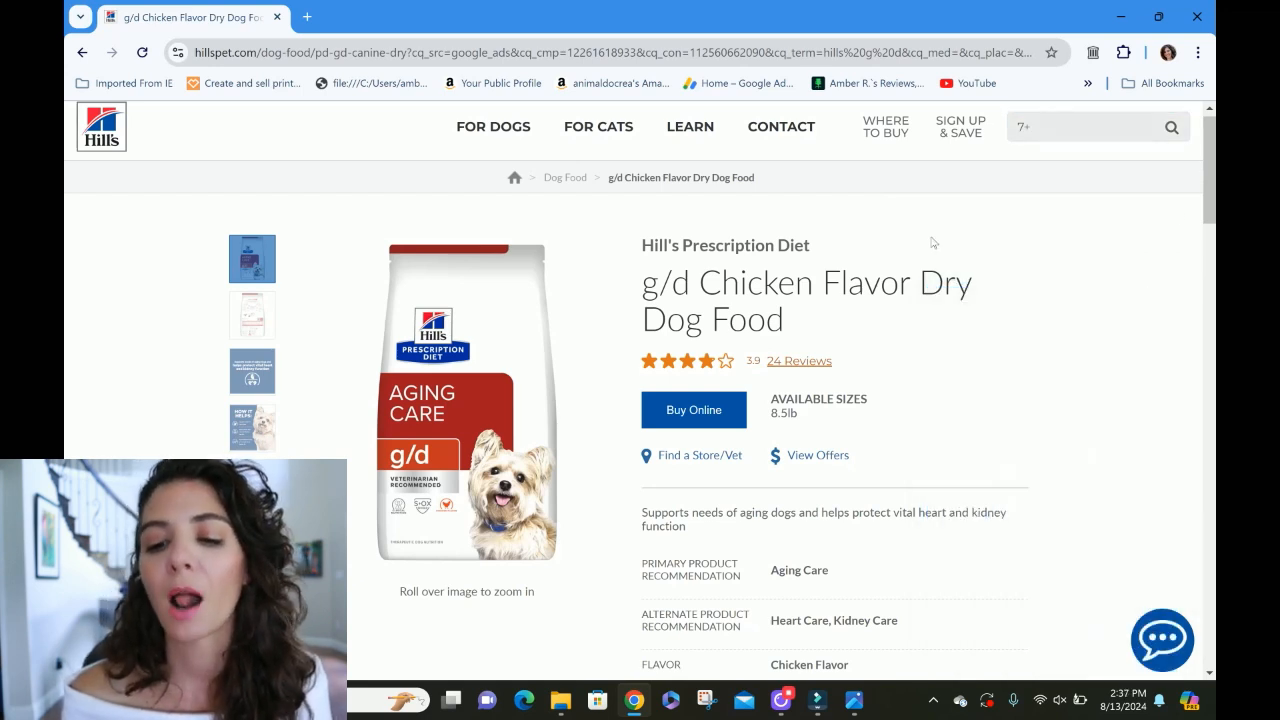
click(1090, 127)
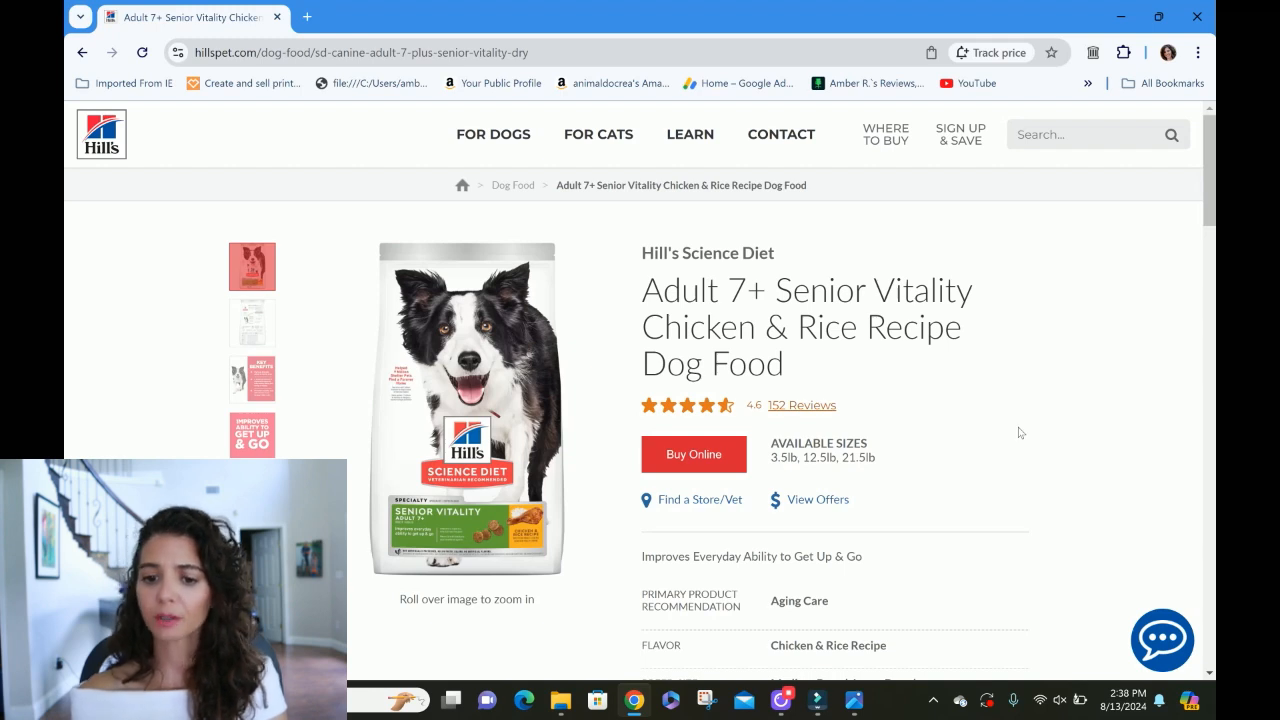
scroll(down, 3)
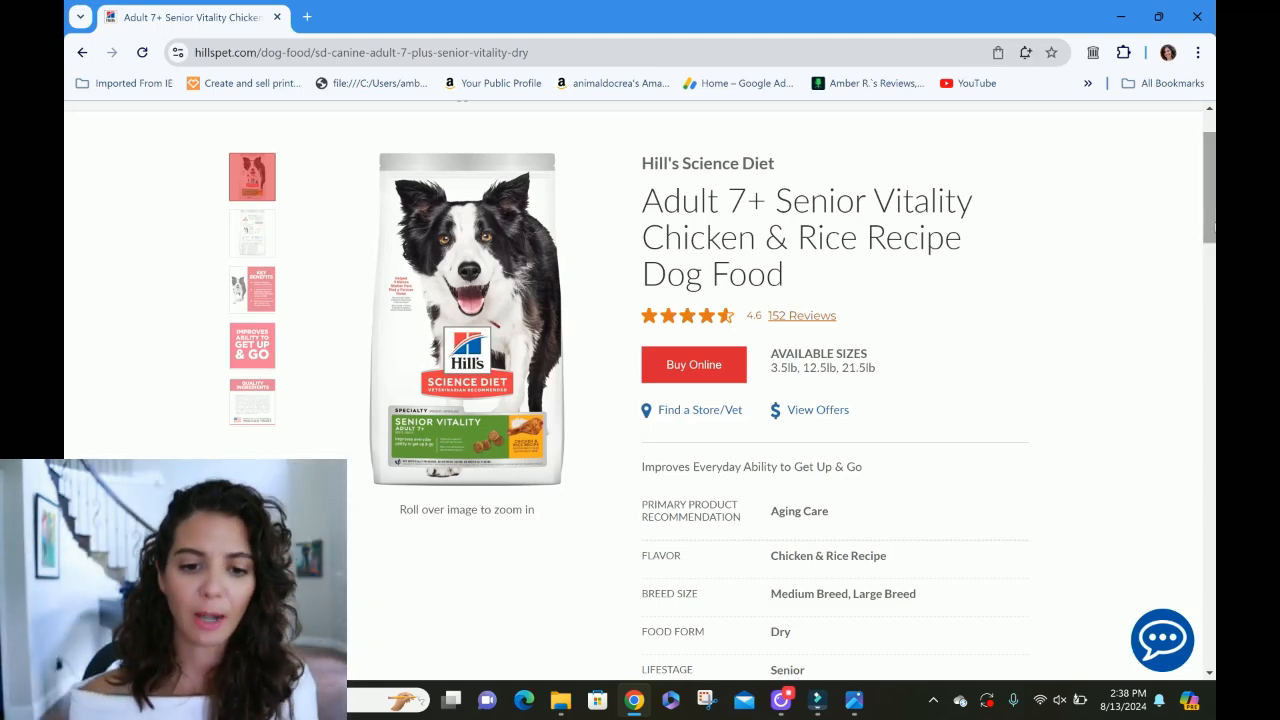
mouse_move(378, 202)
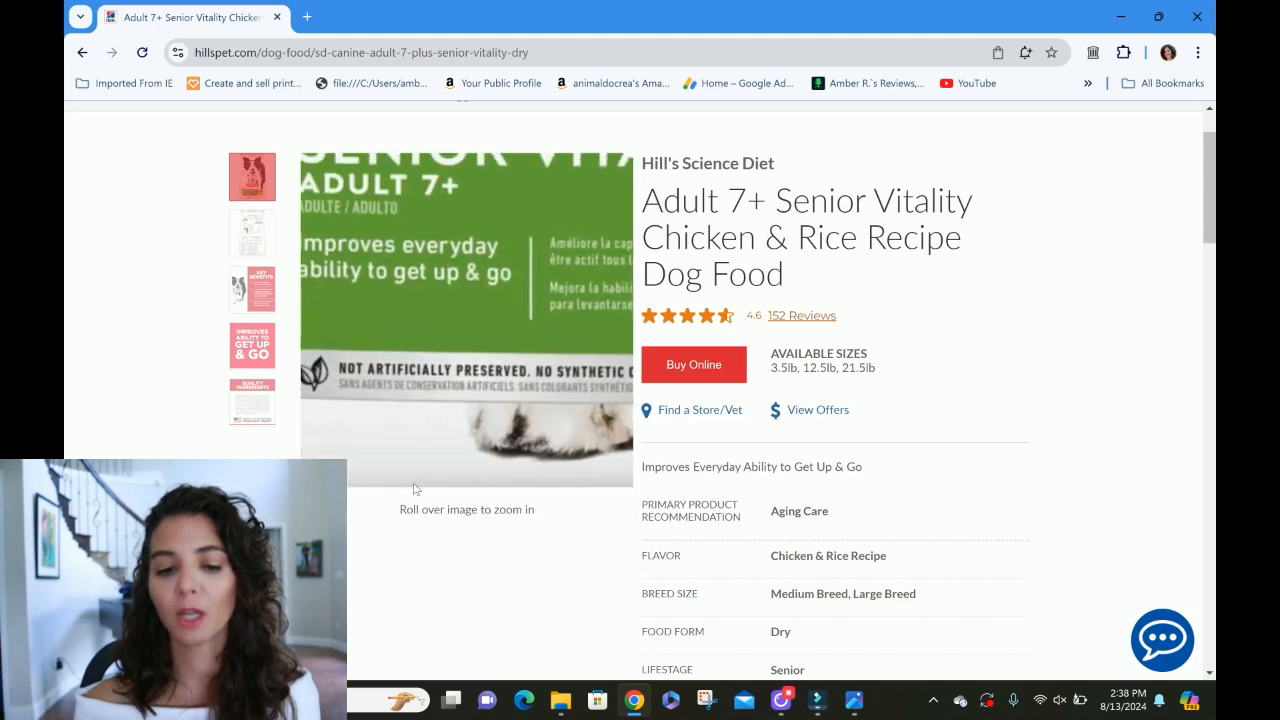
mouse_move(545, 261)
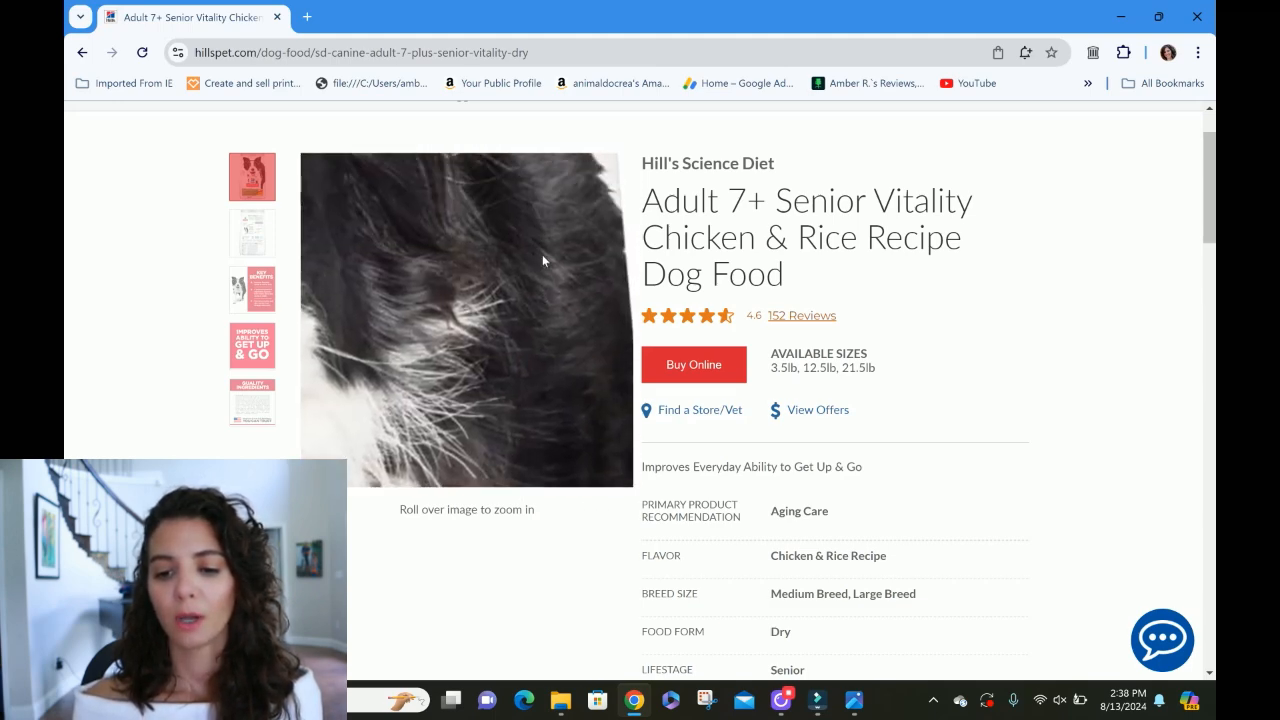
mouse_move(378, 180)
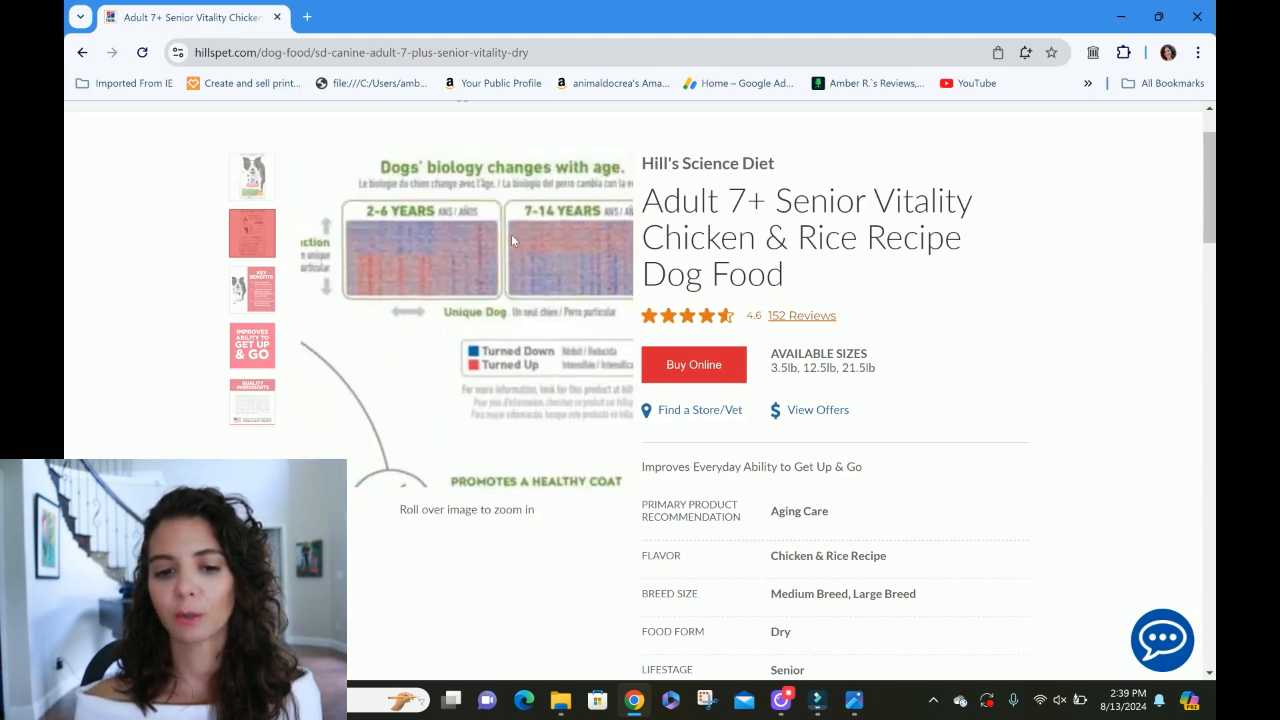
Step: Step the product gallery from Key Benefits to the Quality Ingredients image
click(252, 289)
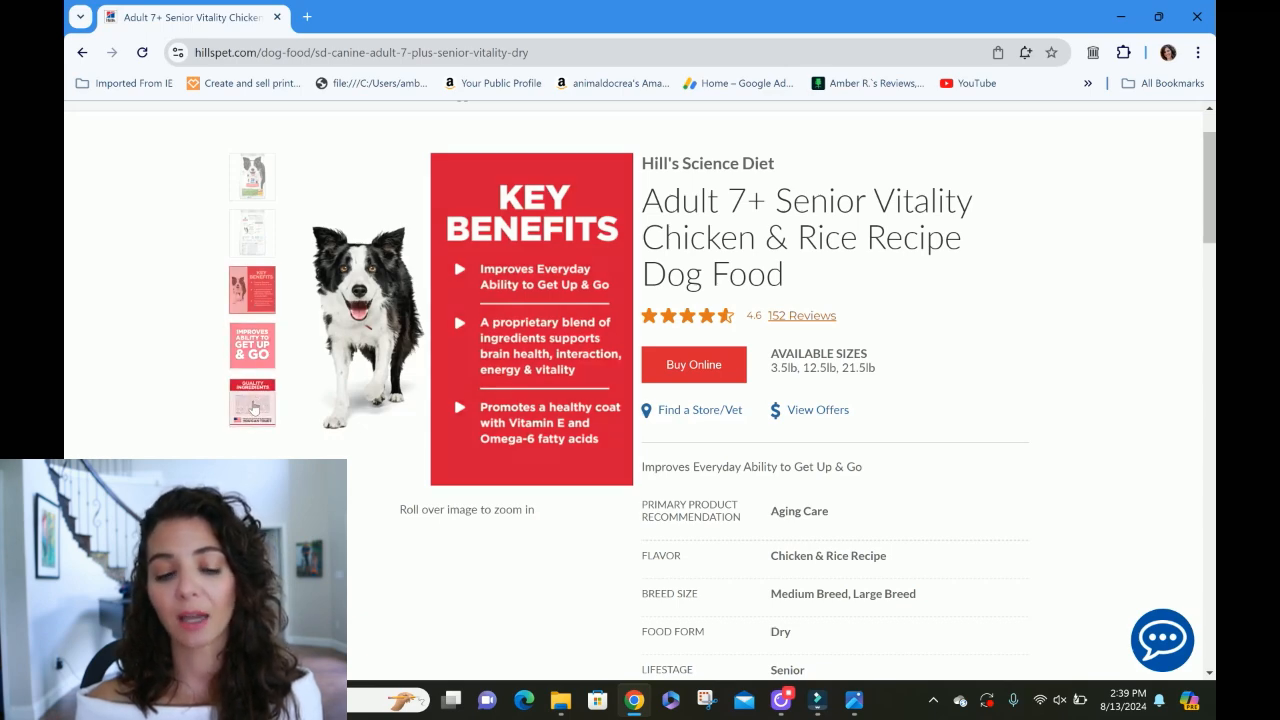
click(252, 402)
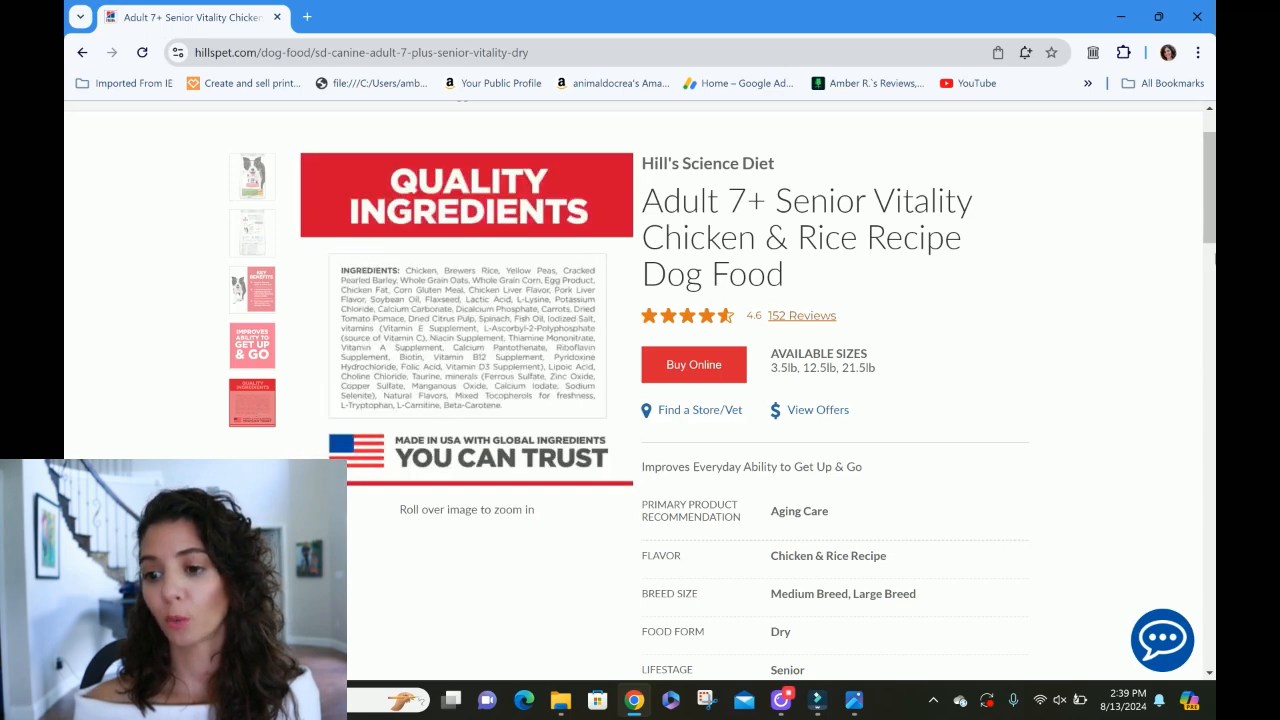
Step: Scroll the Senior Vitality page down past the specs to the guarantee section
scroll(down, 3)
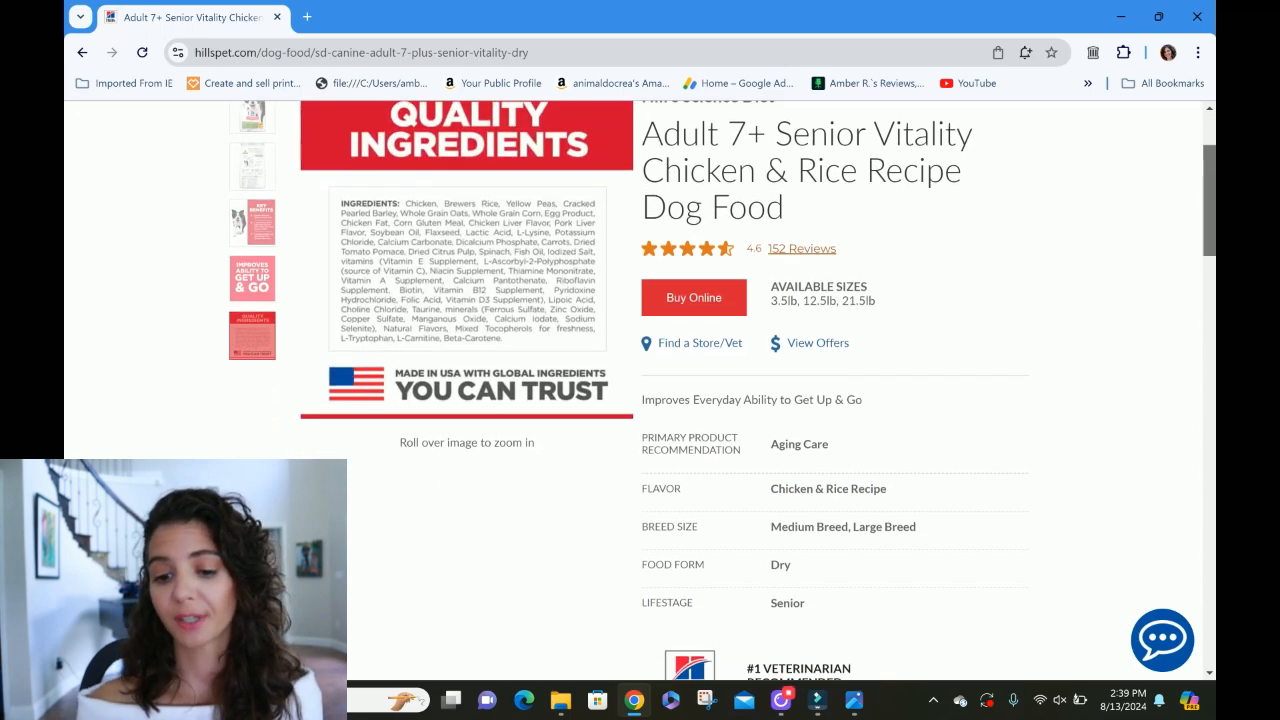
scroll(down, 3)
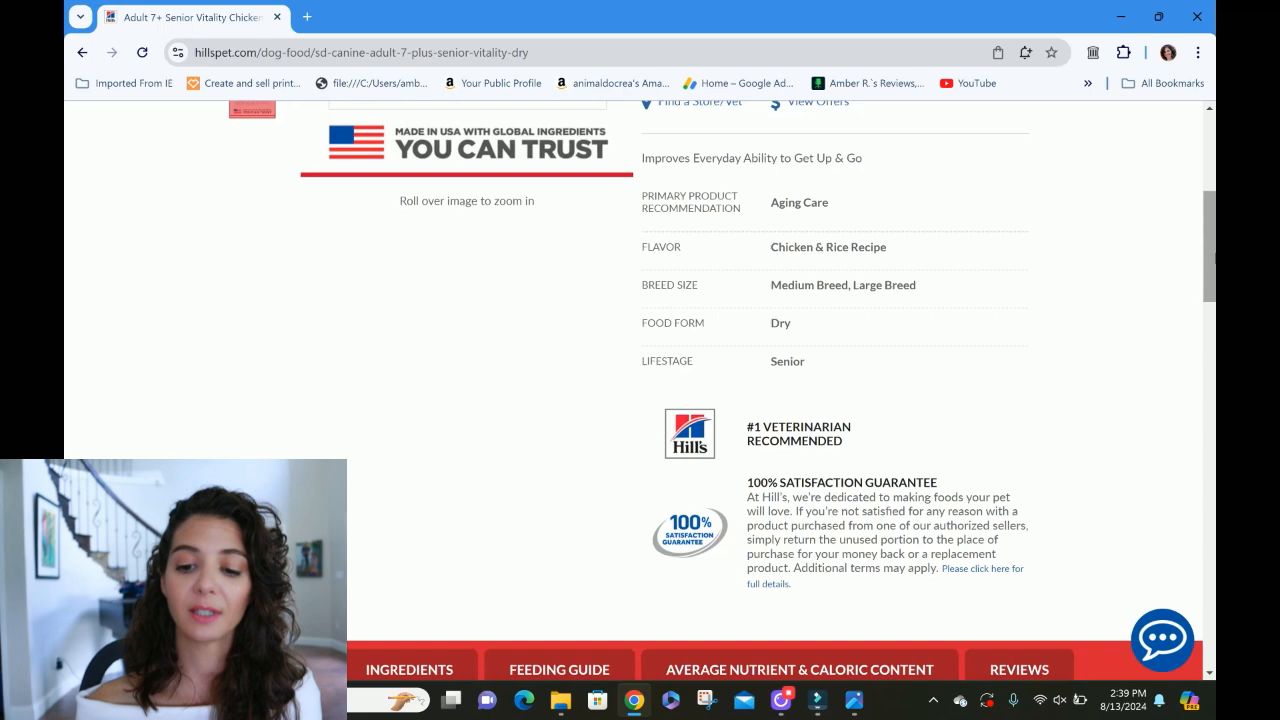
scroll(down, 3)
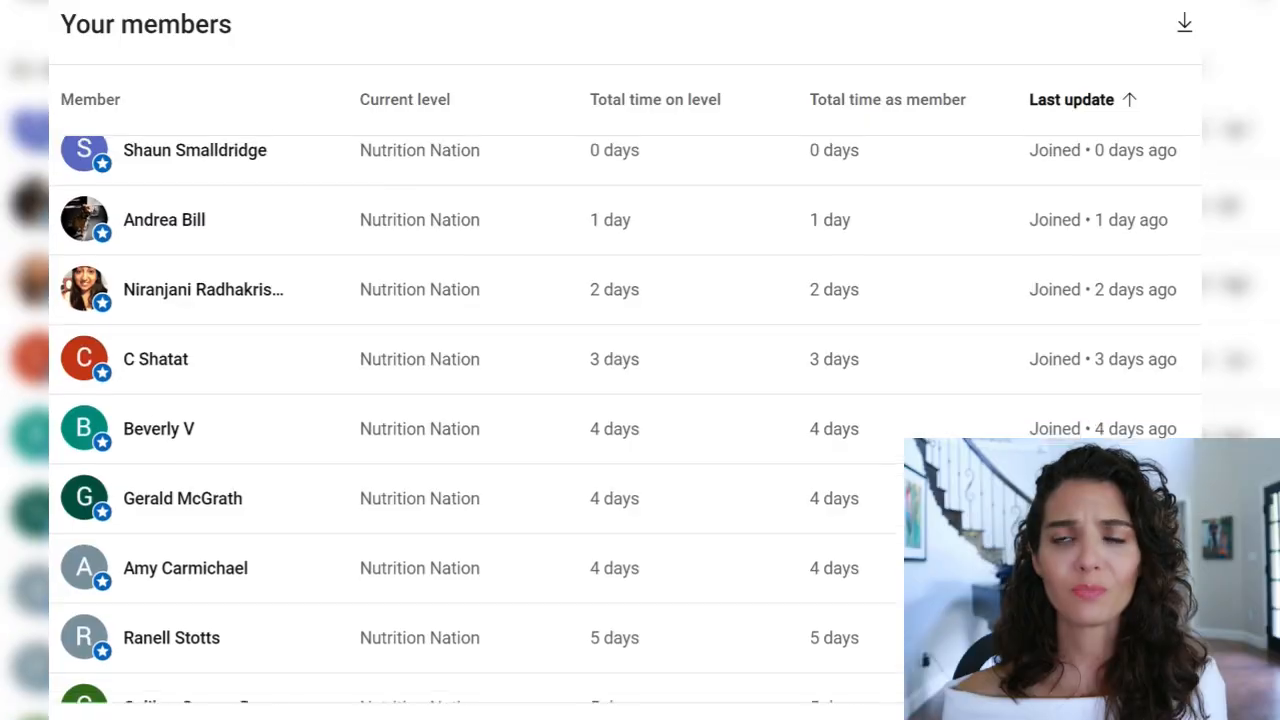
scroll(down, 3)
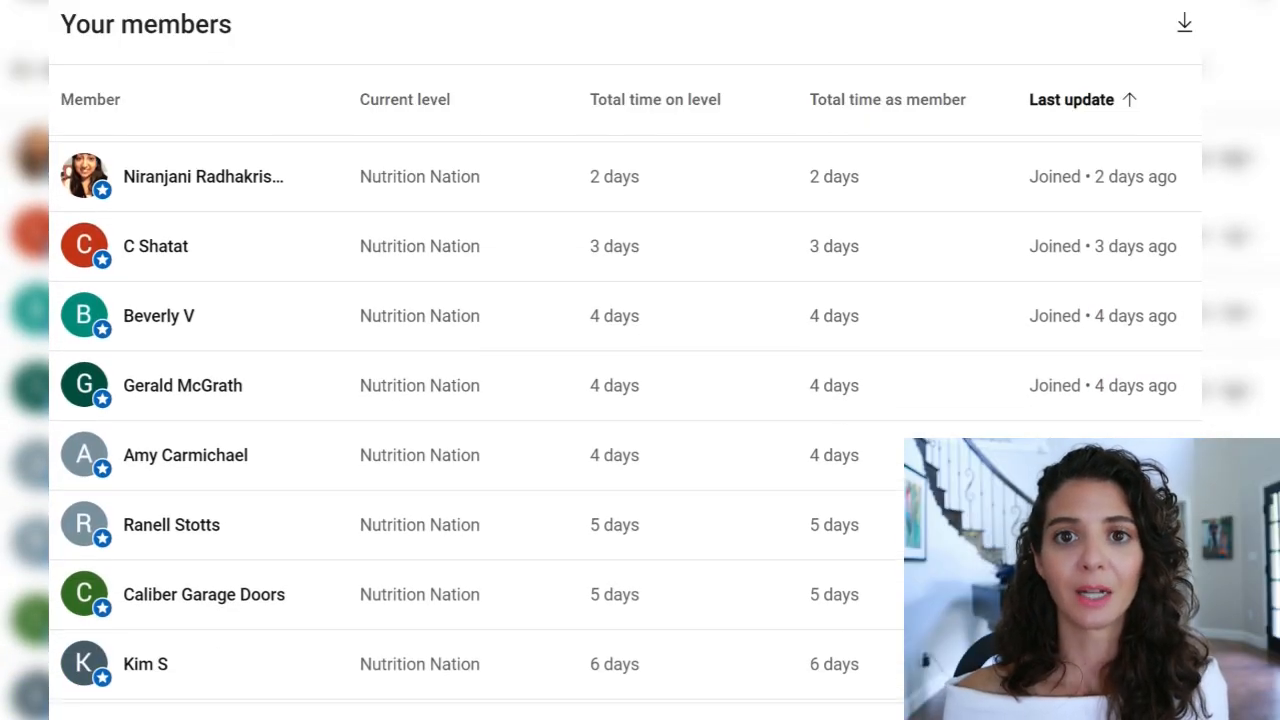
scroll(down, 3)
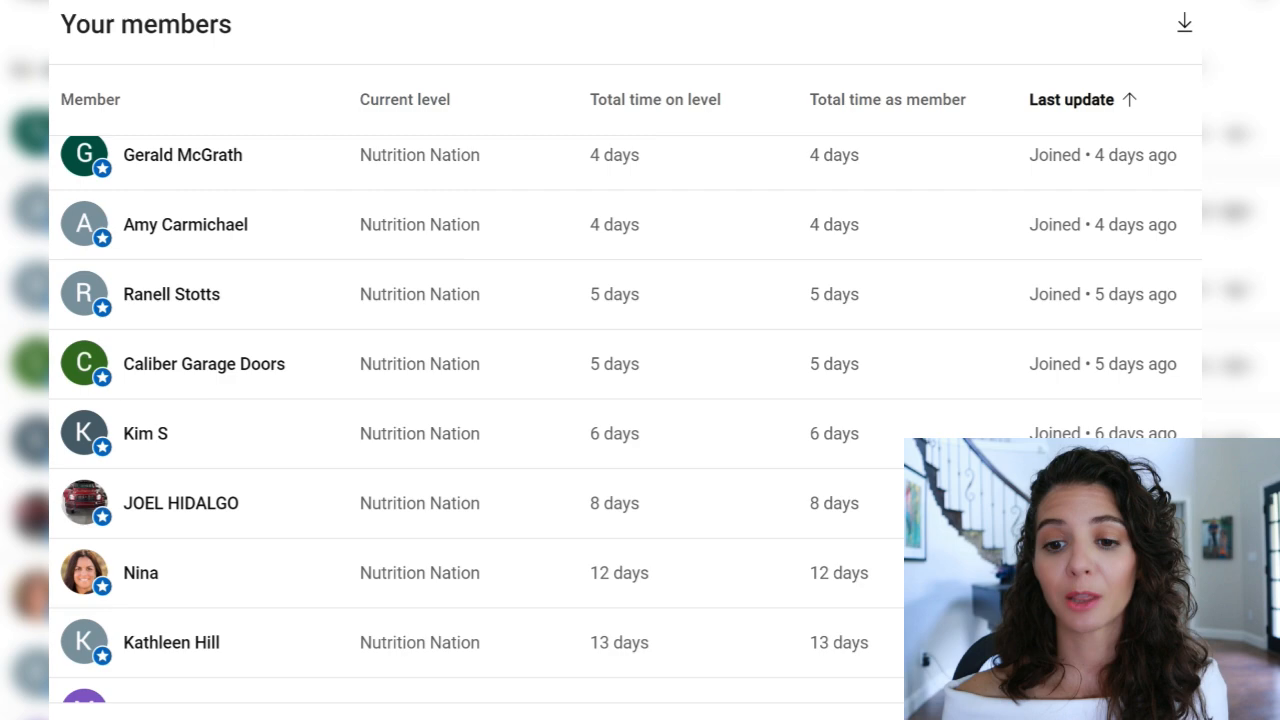
scroll(down, 3)
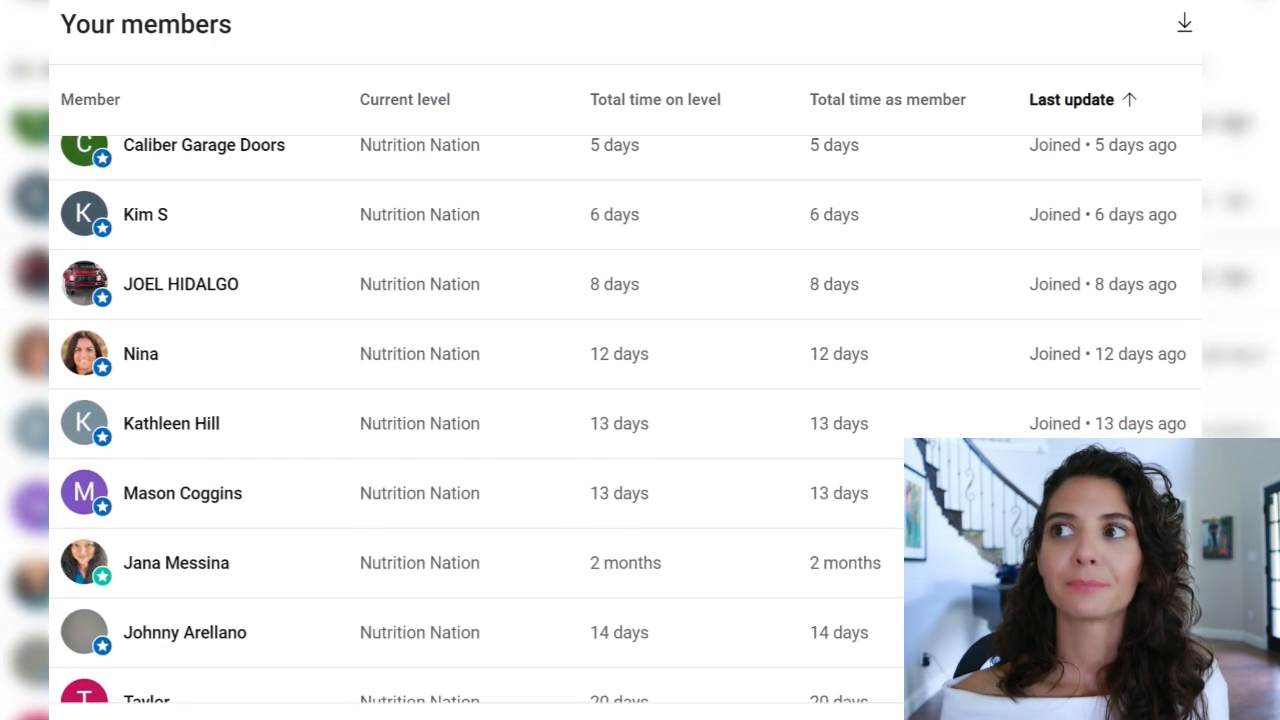
scroll(down, 3)
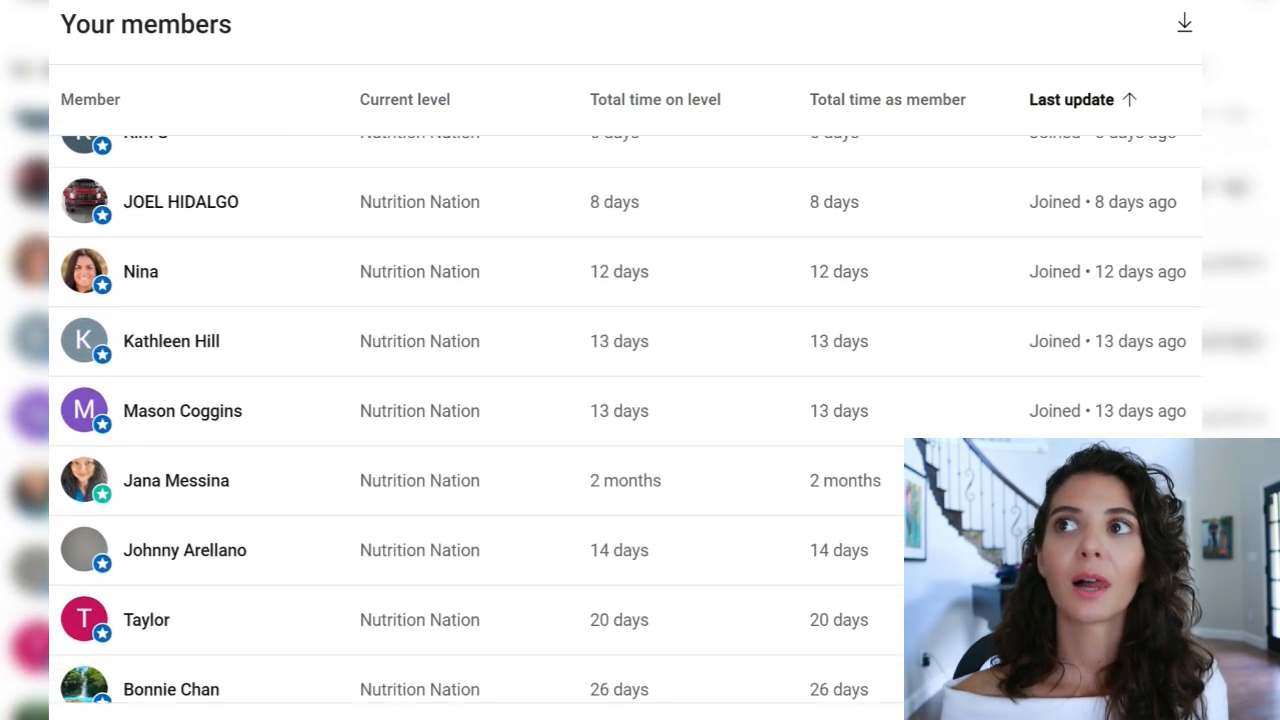
scroll(down, 3)
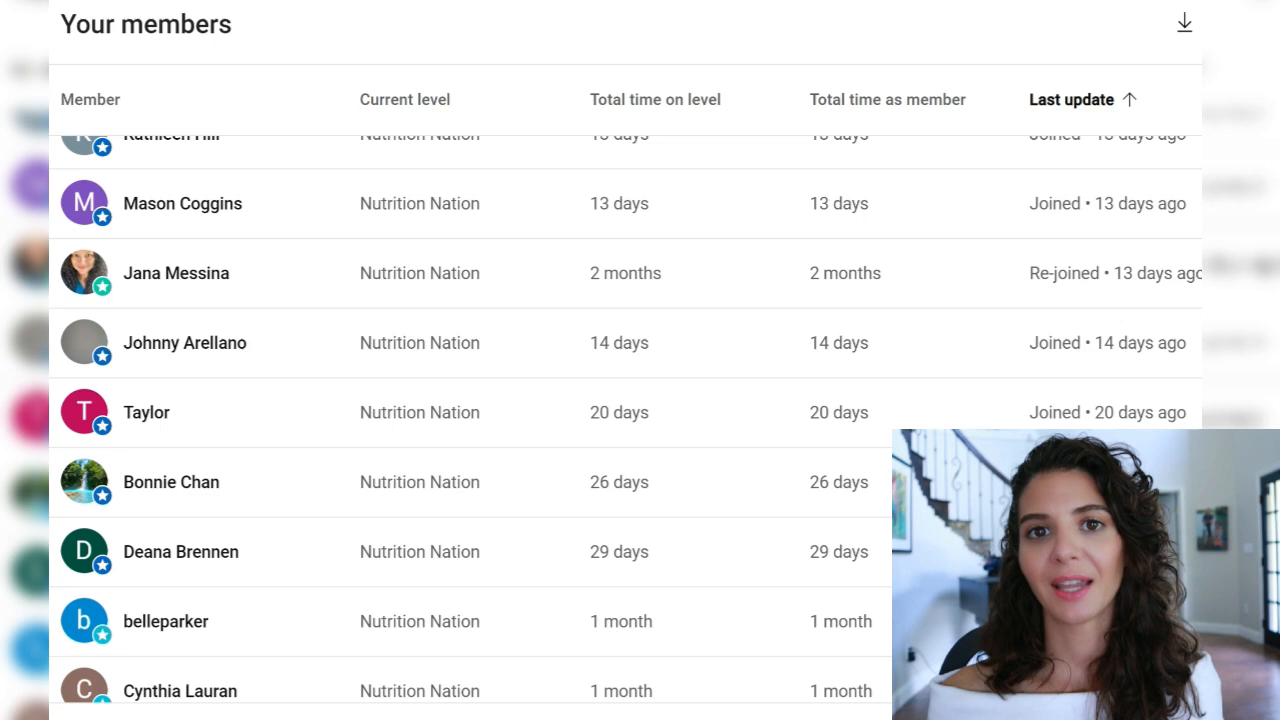
scroll(down, 3)
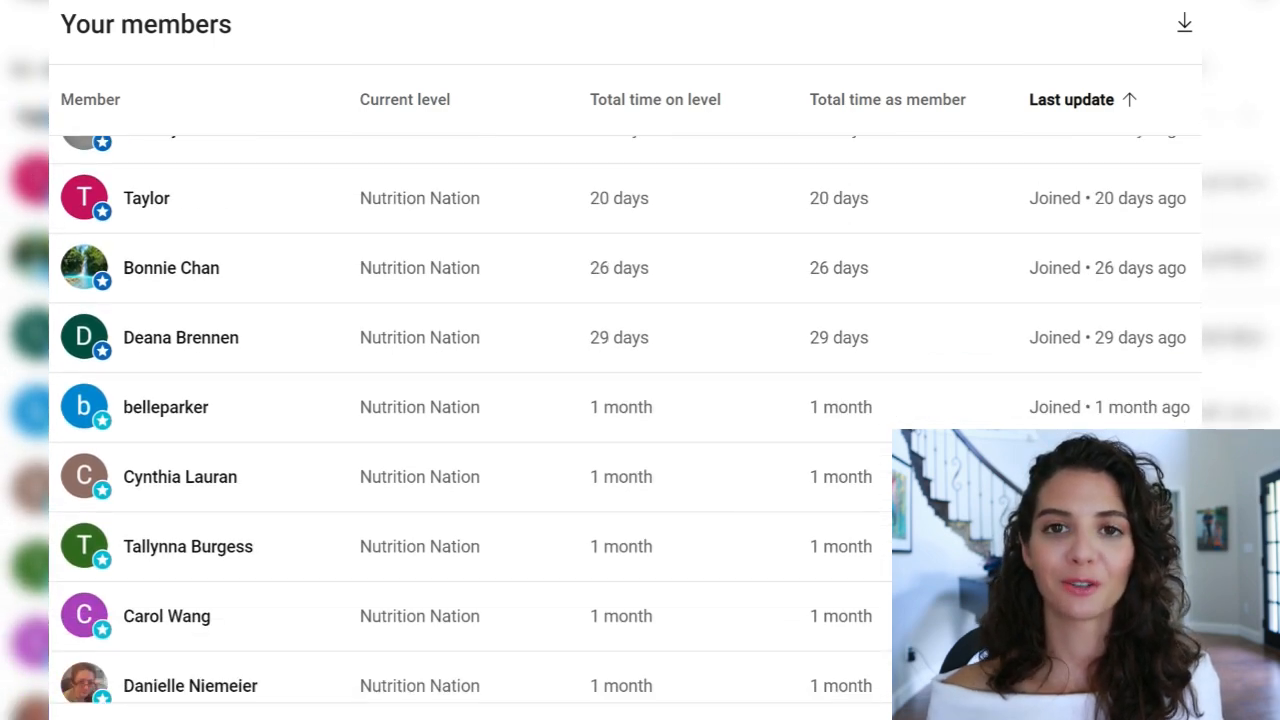
scroll(down, 3)
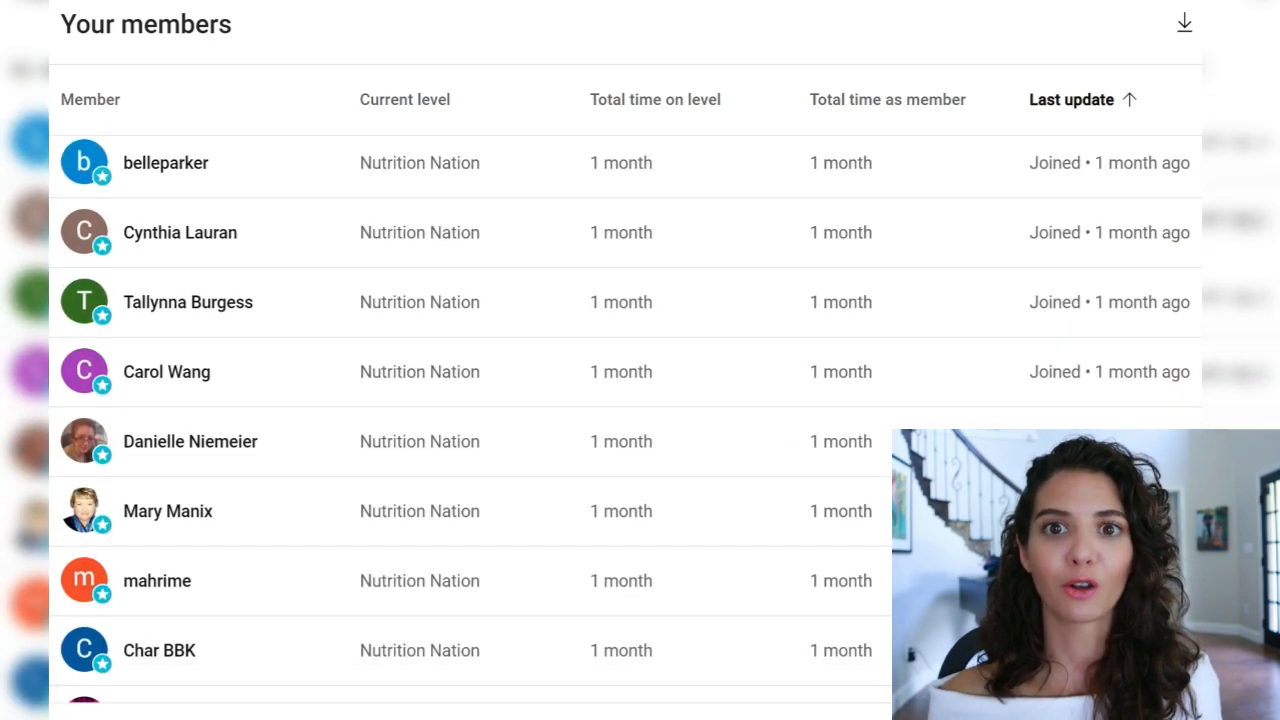
scroll(down, 3)
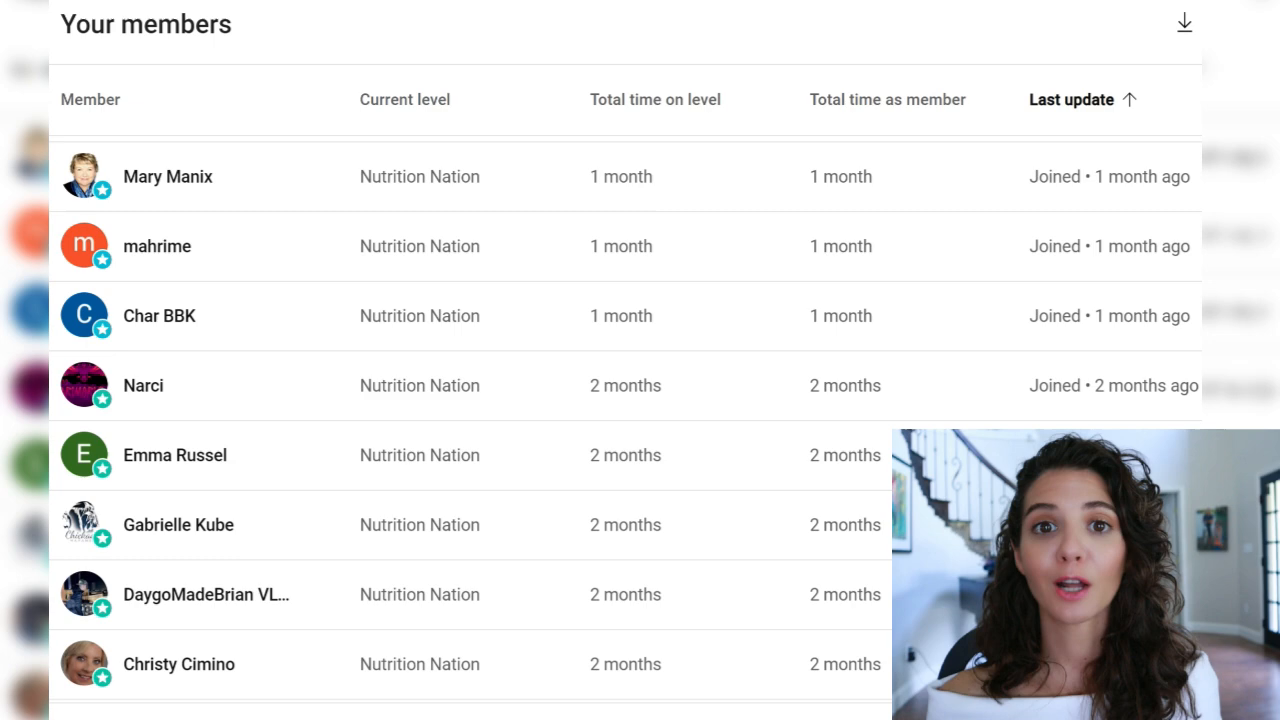
scroll(down, 3)
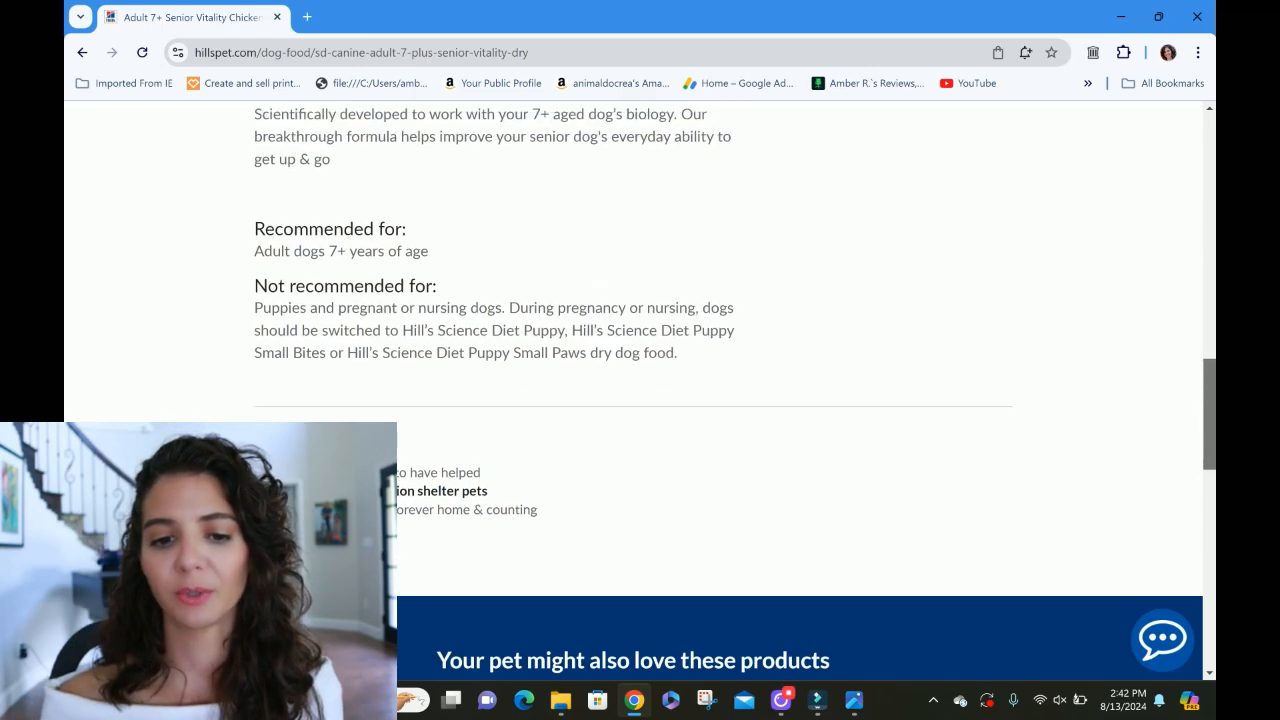
Step: Scroll back up and show the Ingredients tab's full list
scroll(up, 3)
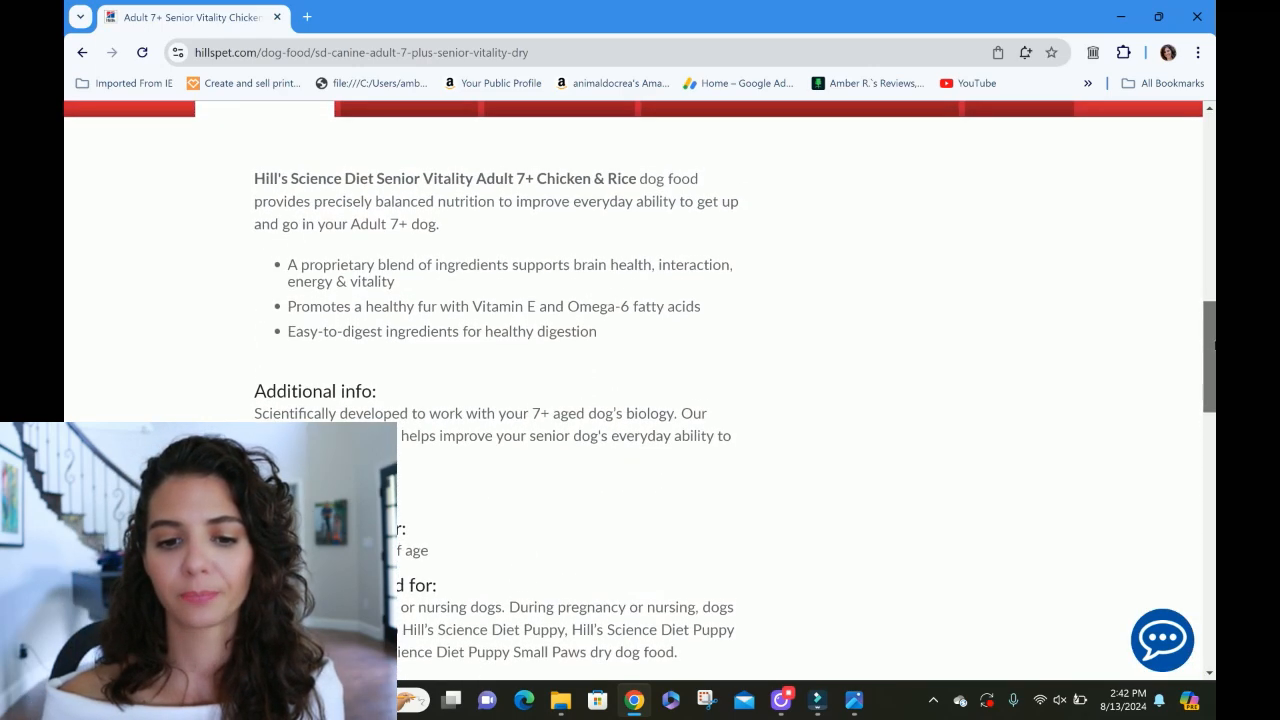
scroll(up, 3)
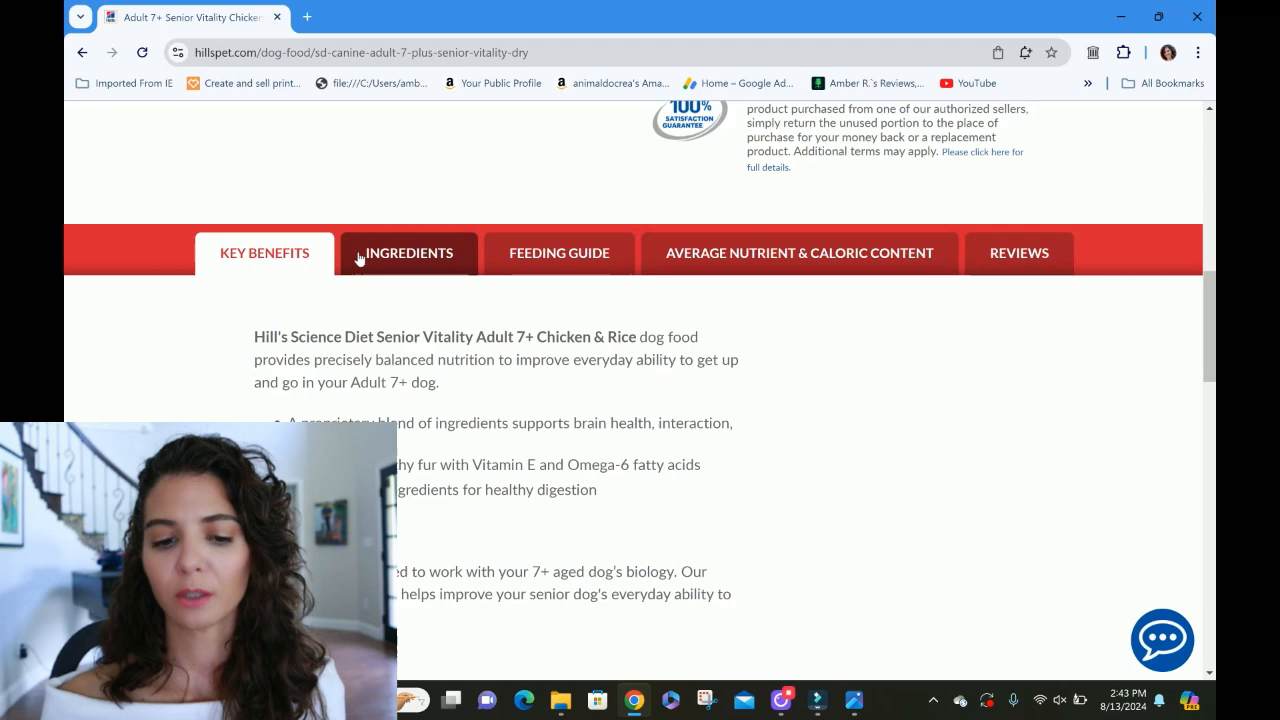
click(409, 252)
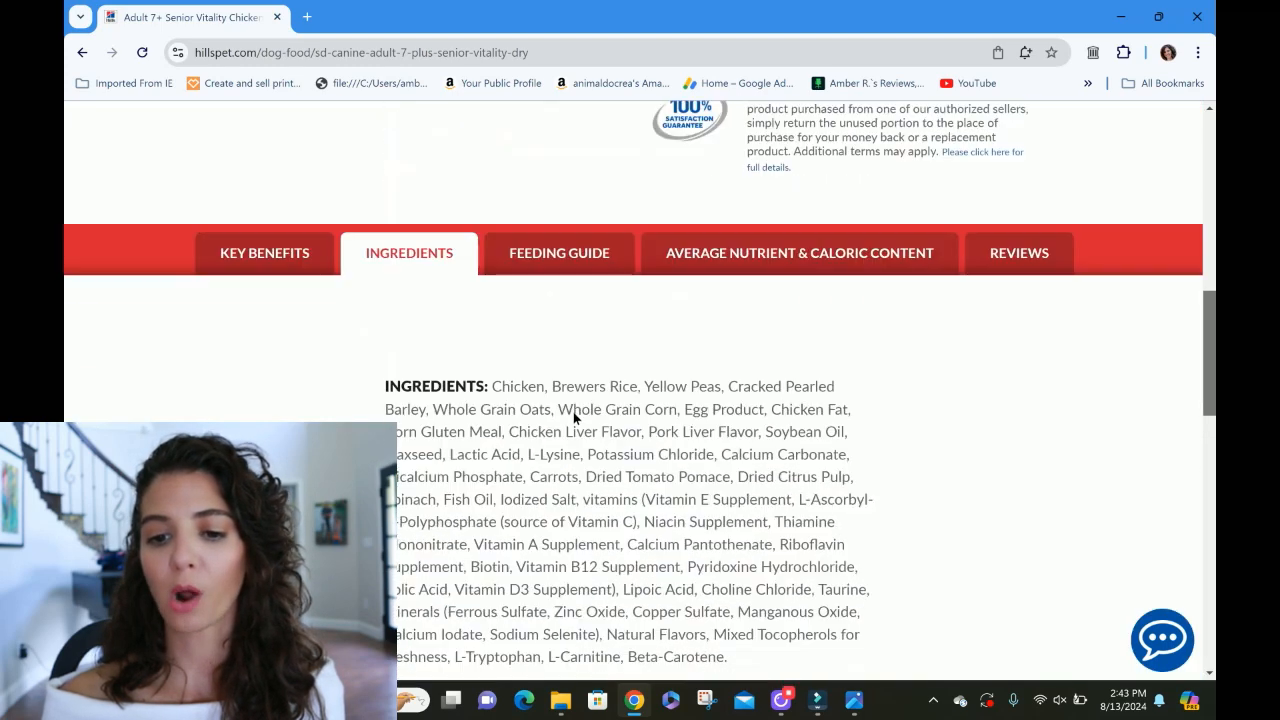
Step: Review the feeding guide and helpful tips, then return to the ingredients list
click(558, 252)
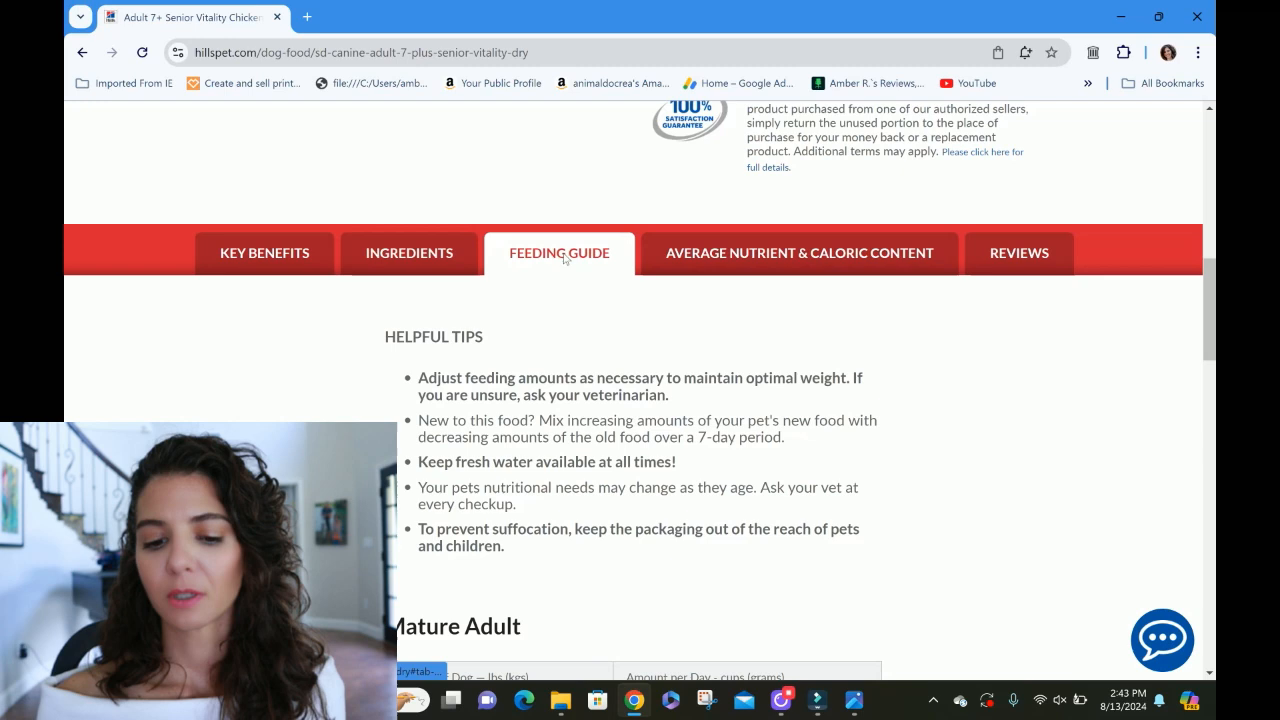
scroll(down, 3)
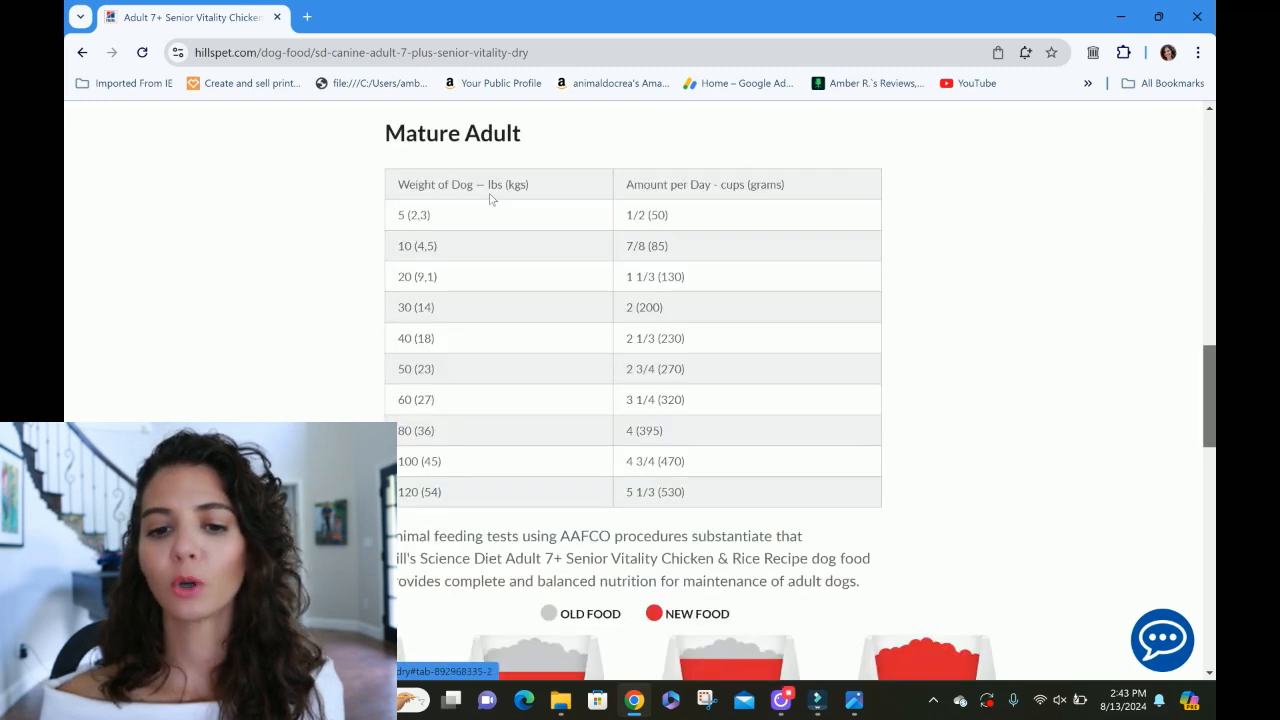
mouse_move(492, 287)
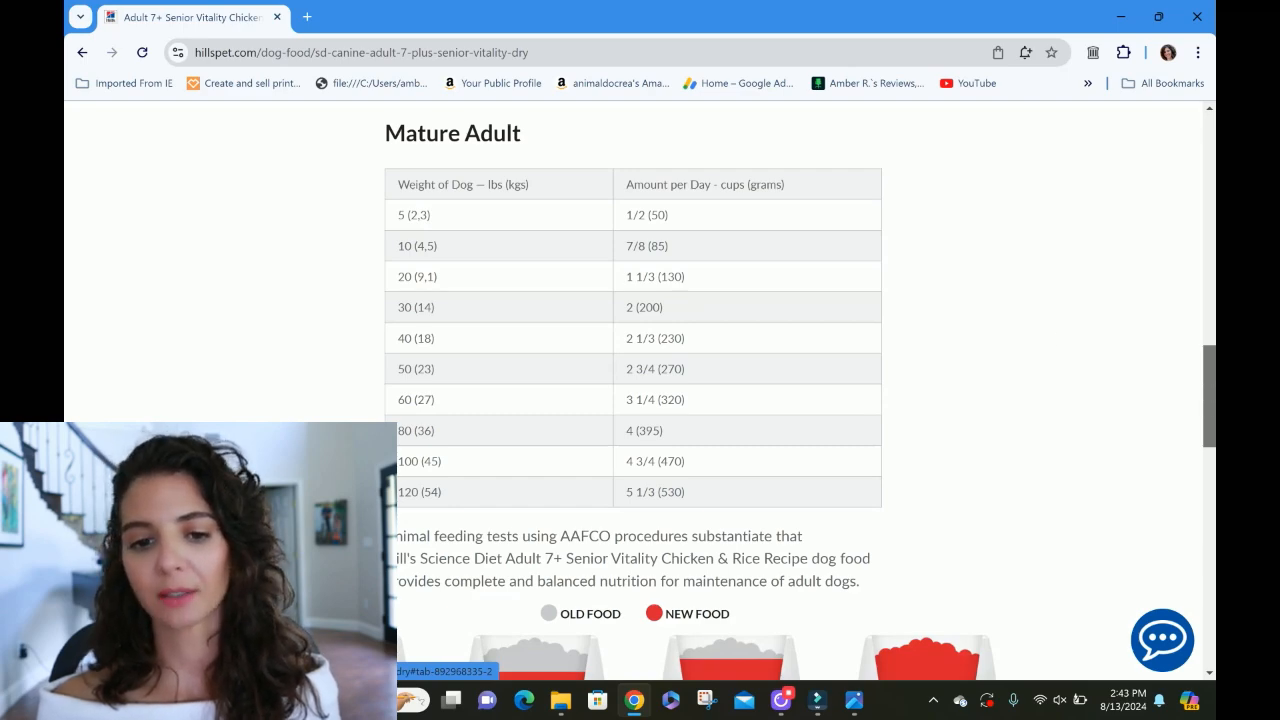
scroll(down, 3)
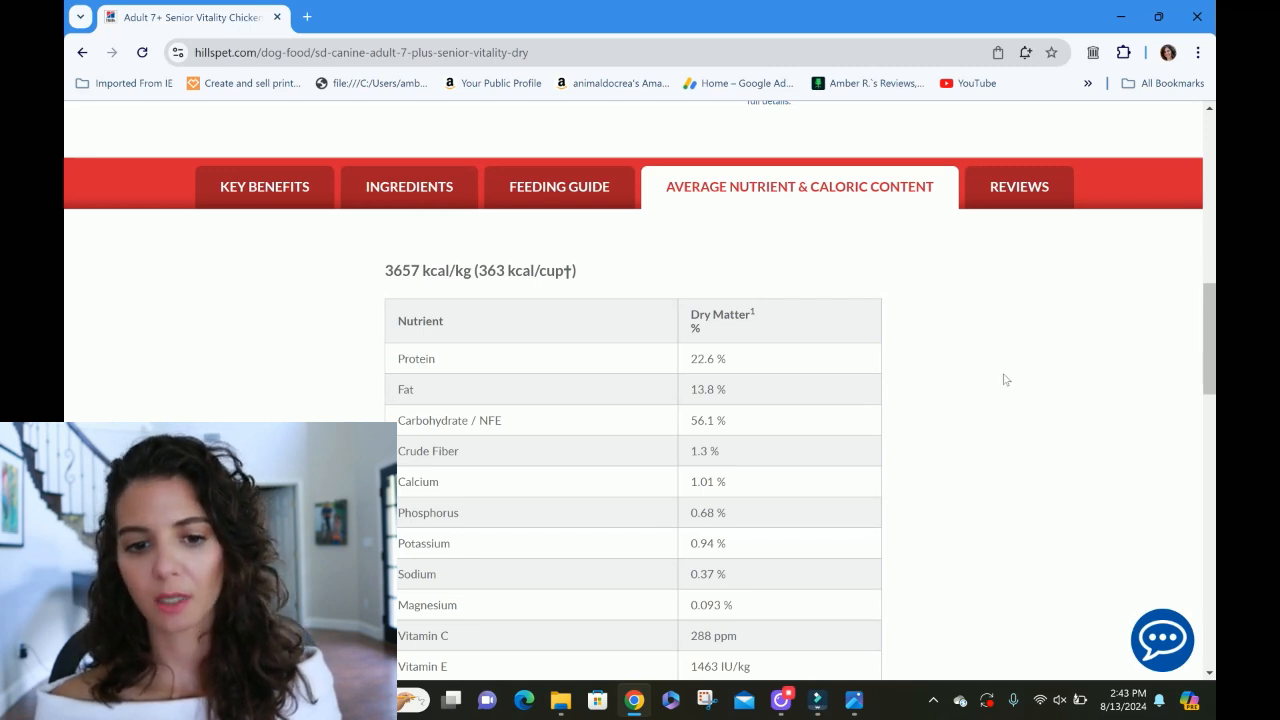
mouse_move(414, 218)
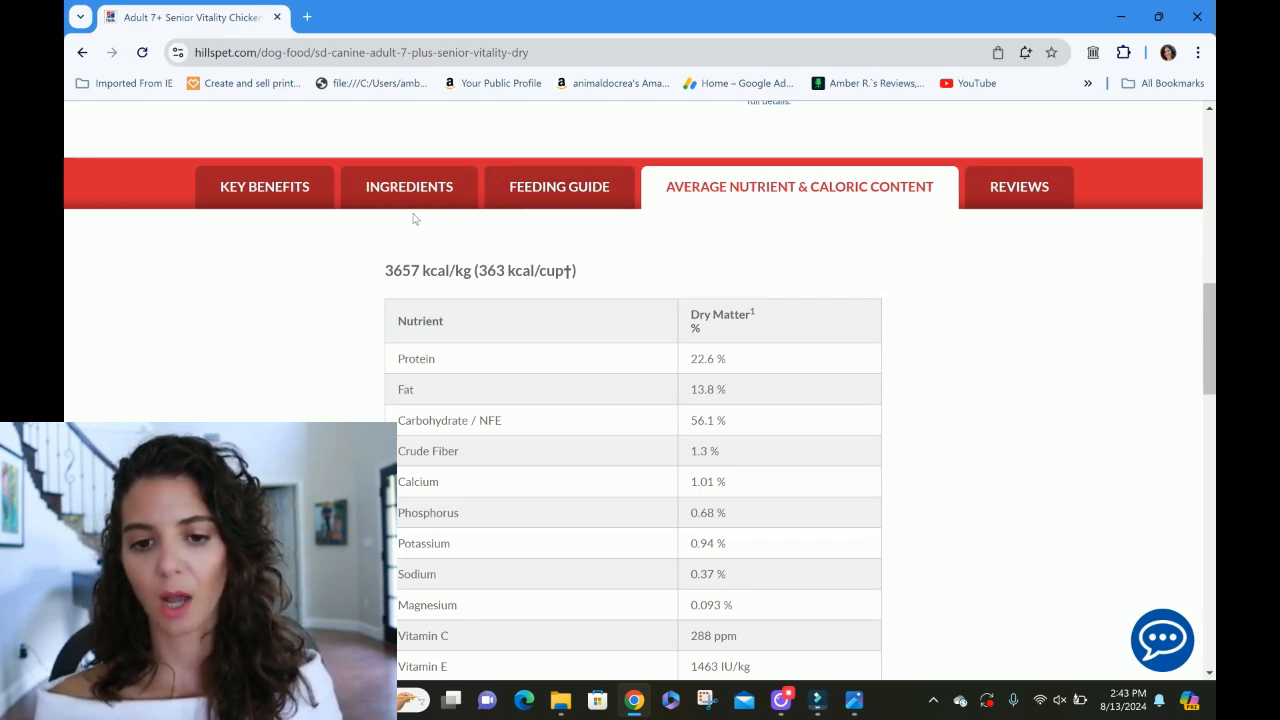
mouse_move(409, 187)
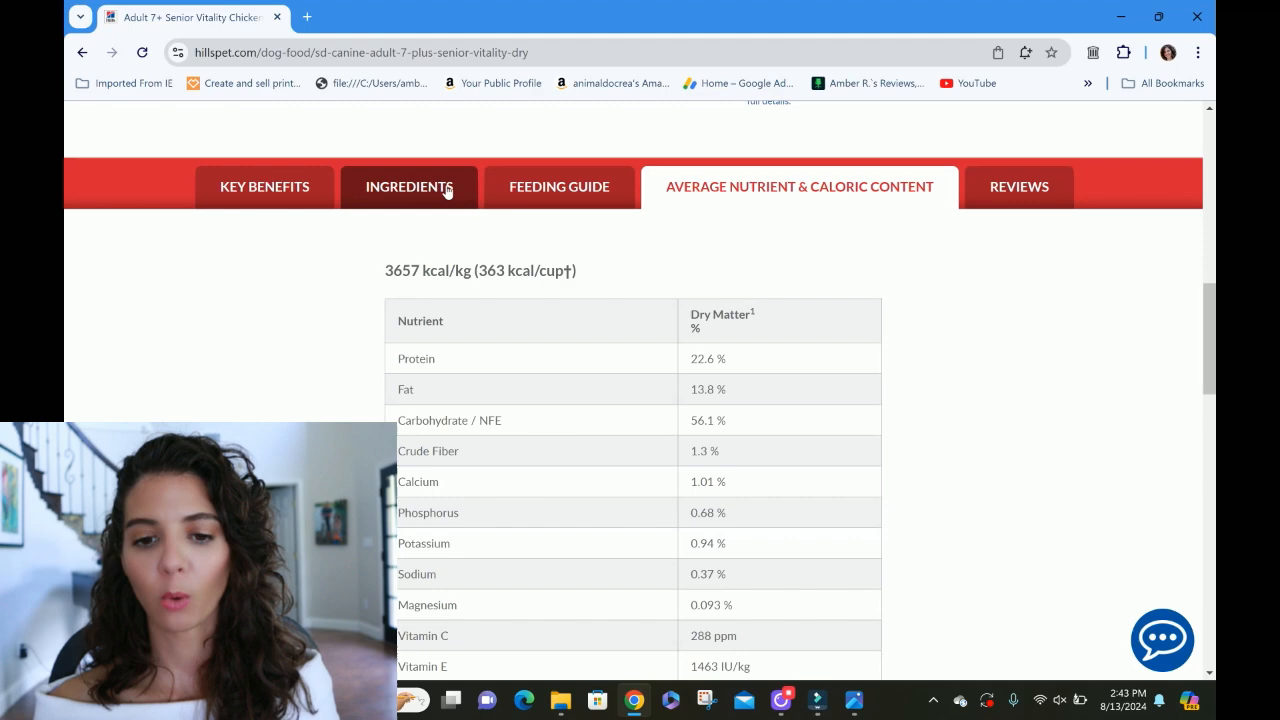
click(409, 186)
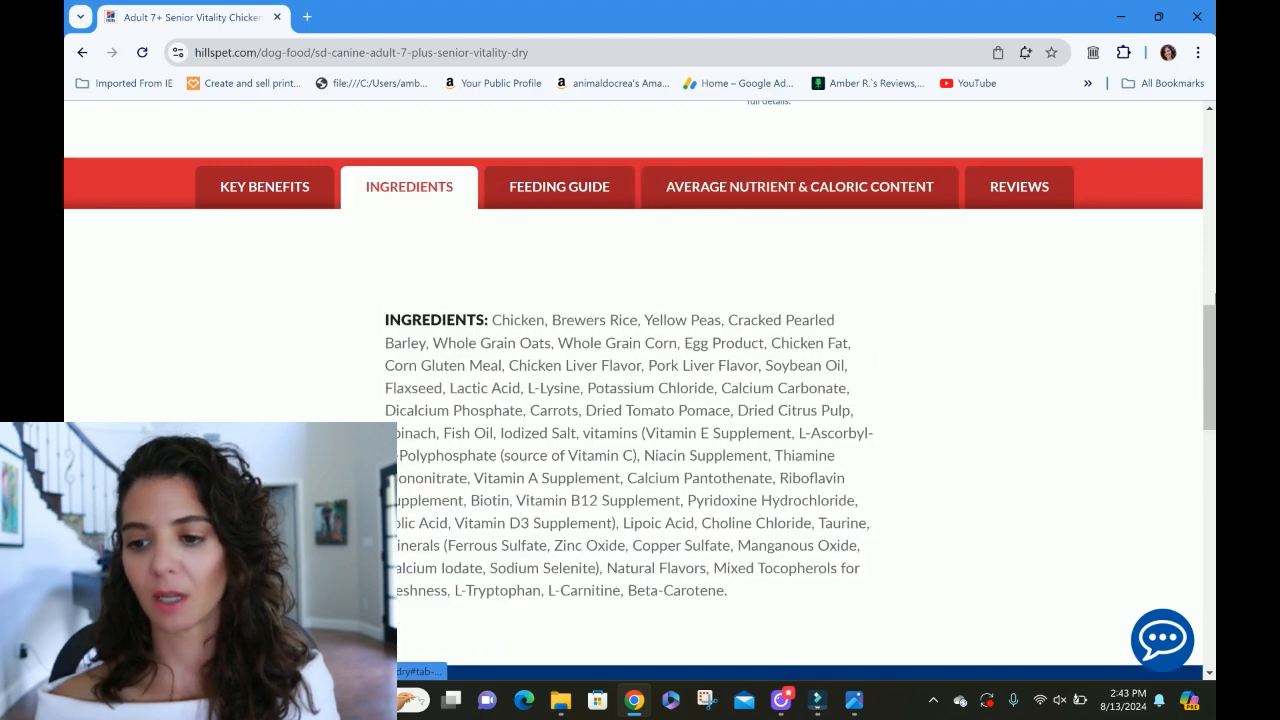
Step: Review the feeding guide and transition chart, then show the Average Nutrient & Caloric Content table
scroll(up, 3)
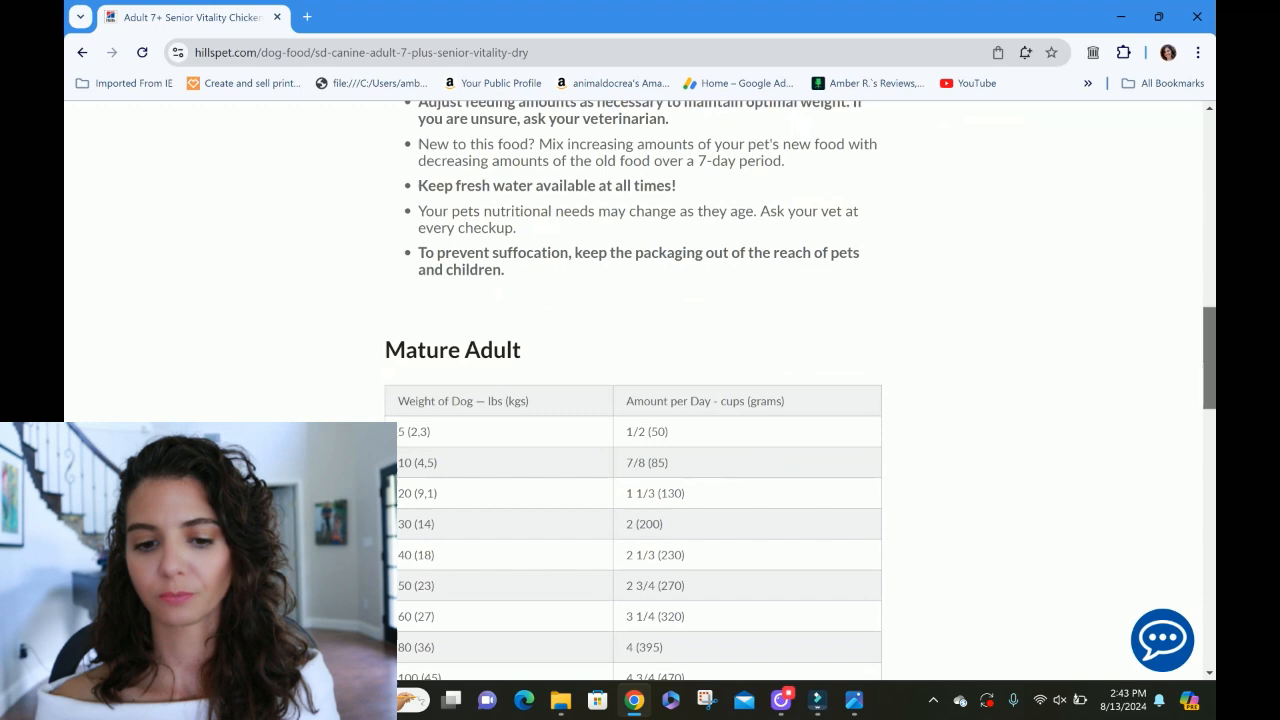
scroll(down, 3)
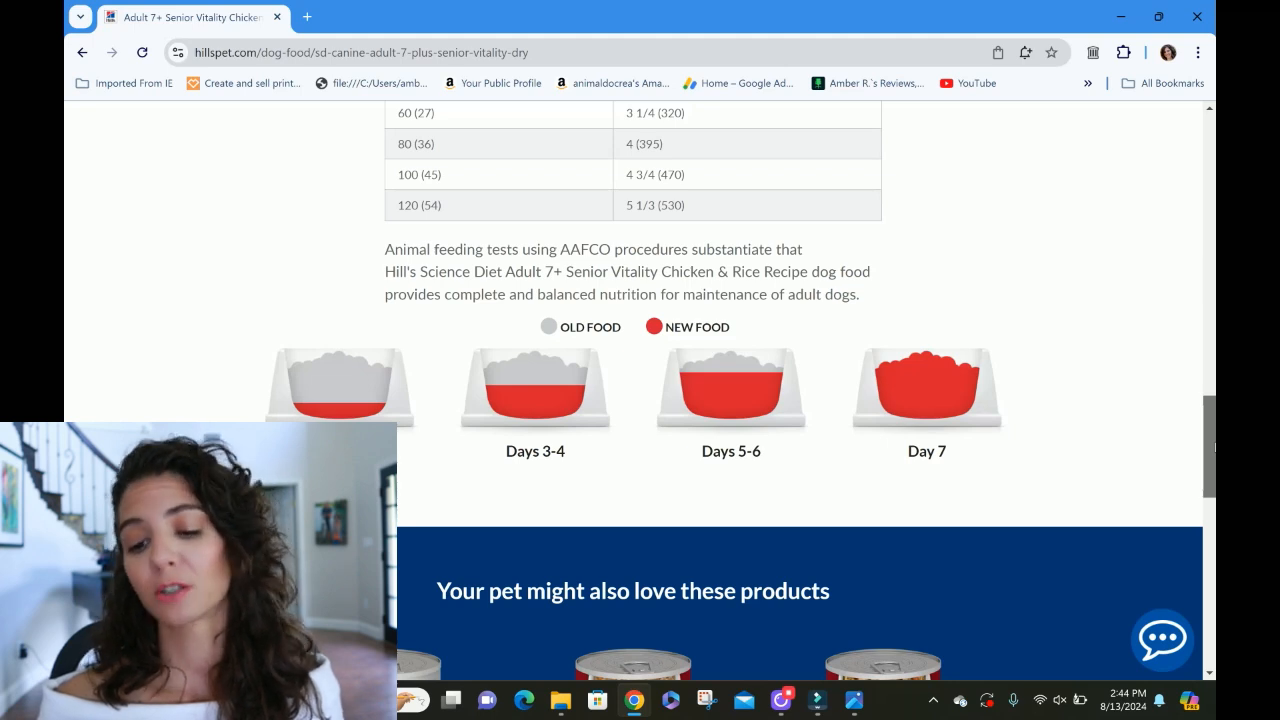
scroll(up, 3)
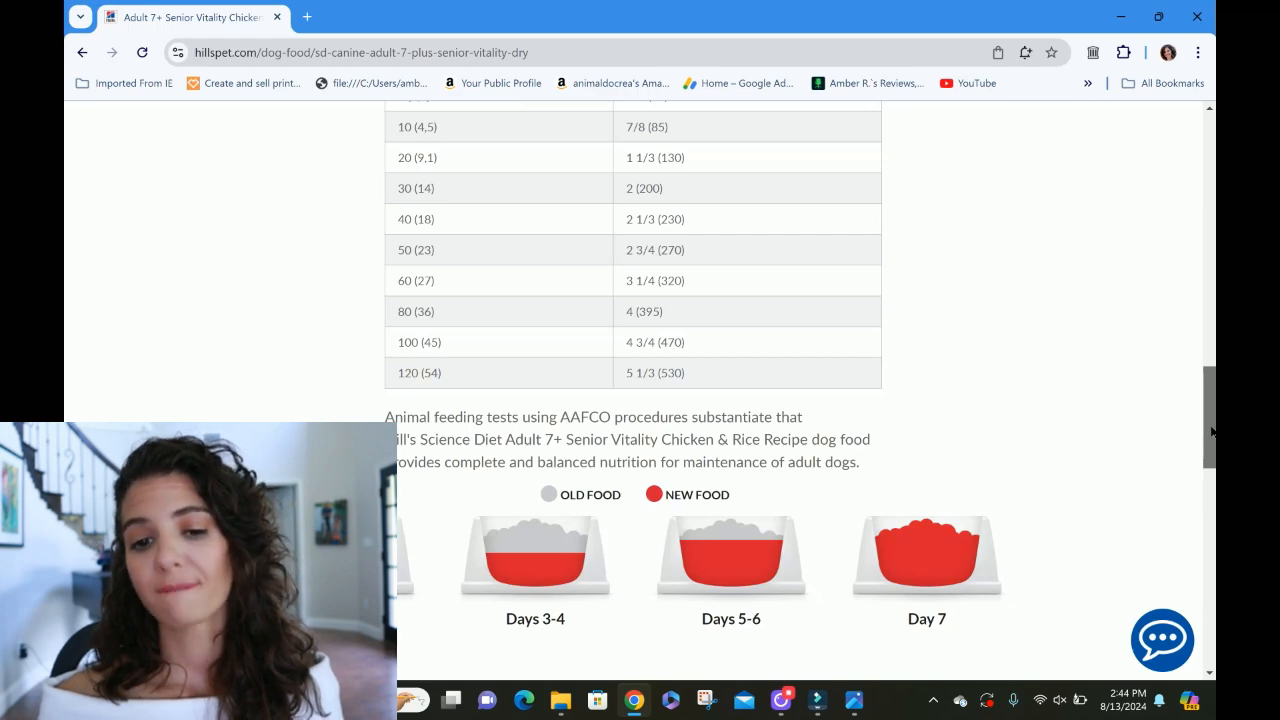
scroll(up, 3)
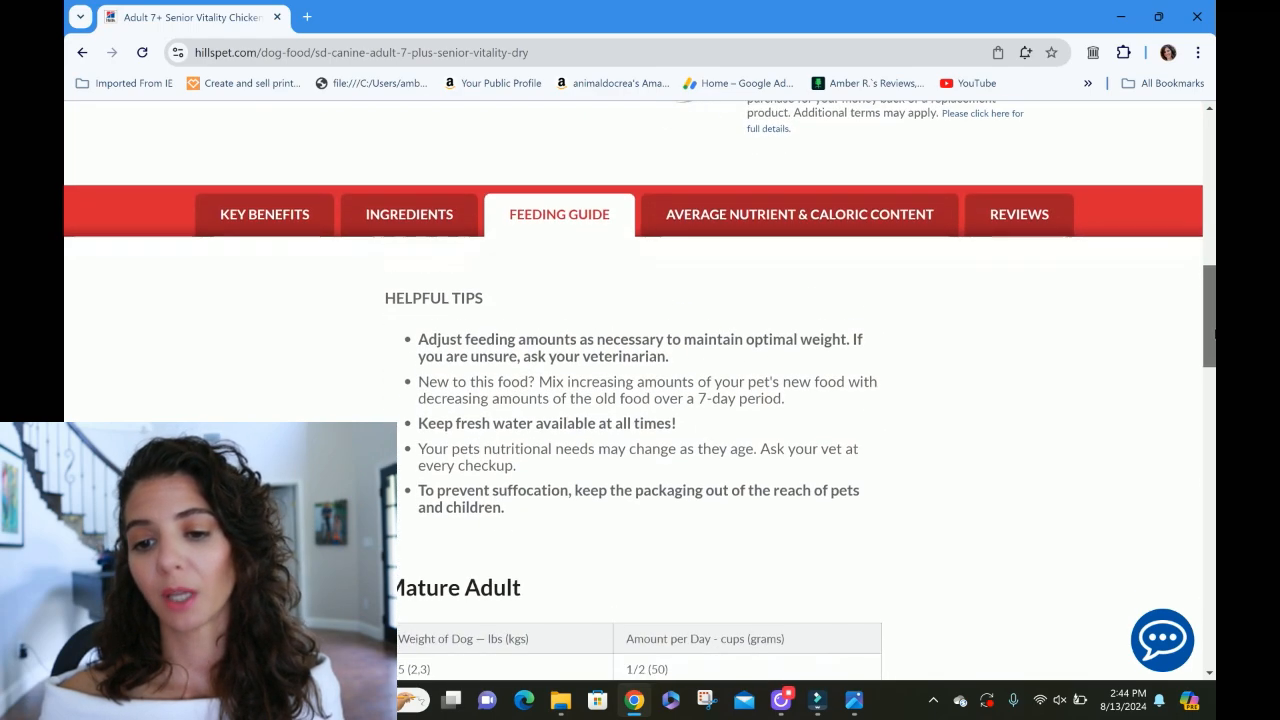
click(799, 213)
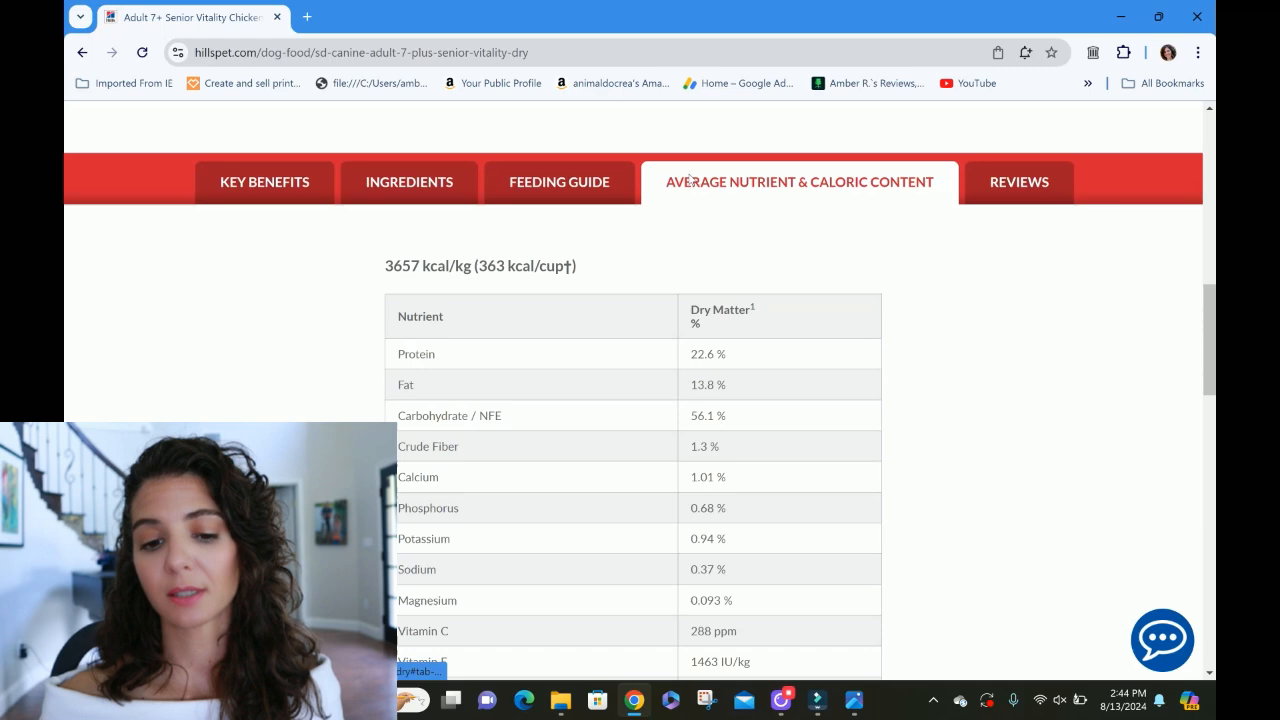
Step: Open the Senior Dog chart image from the charts folder and minimize Explorer
scroll(down, 3)
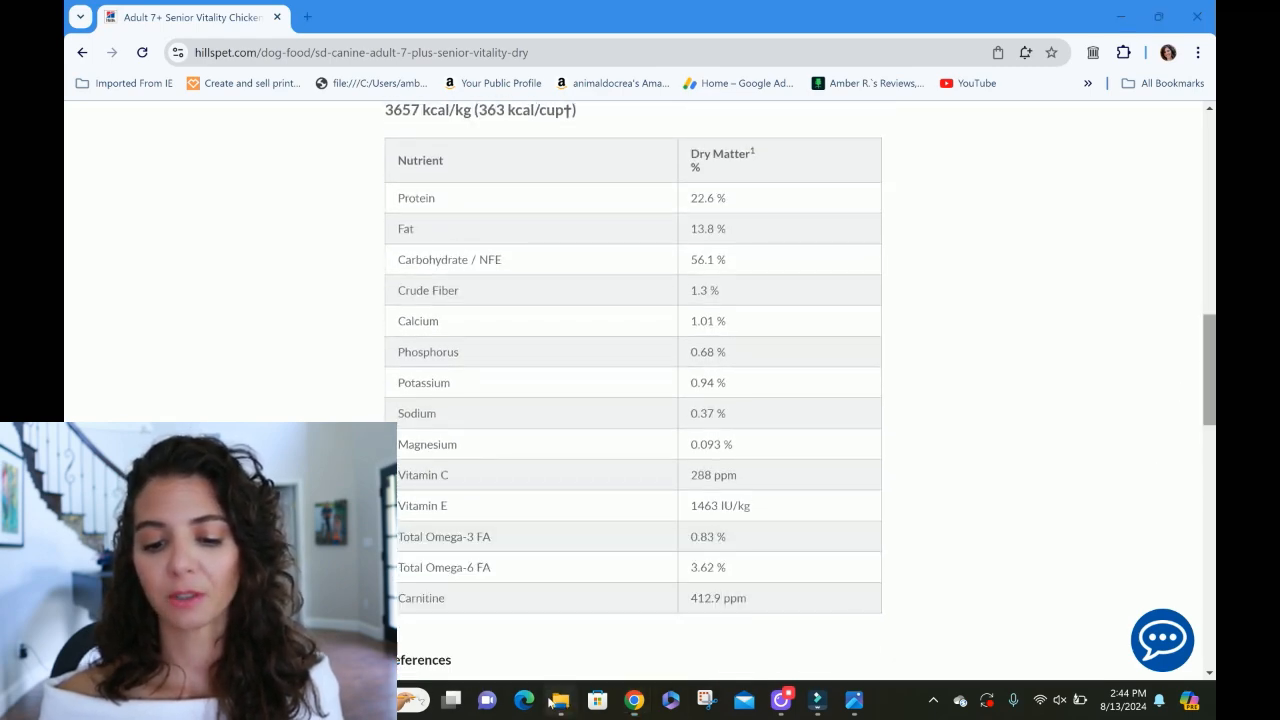
click(560, 700)
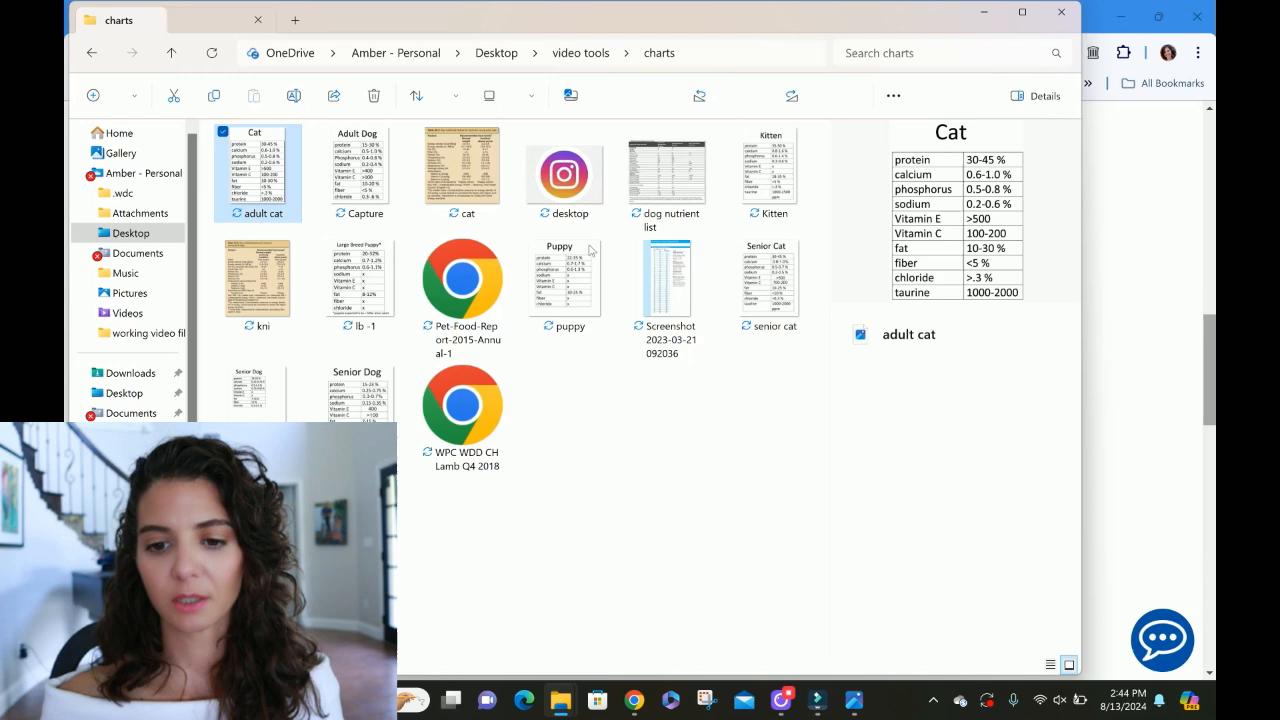
click(356, 393)
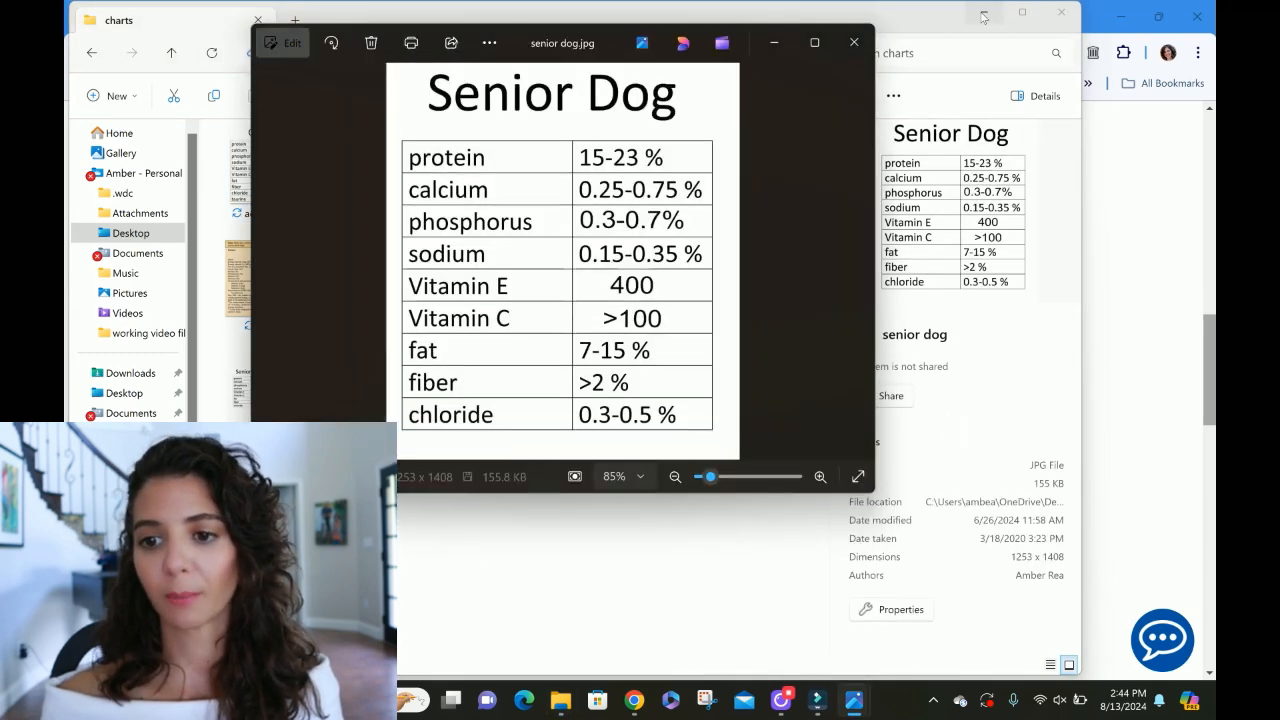
click(983, 14)
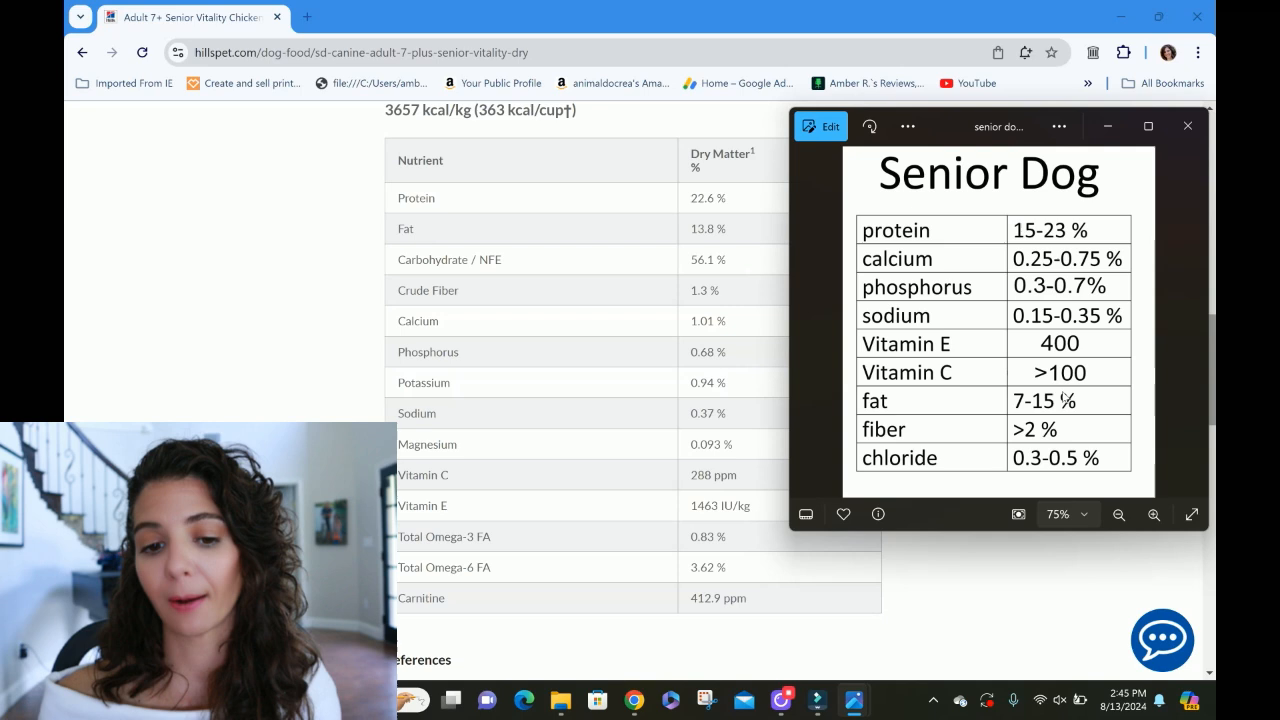
mouse_move(982, 437)
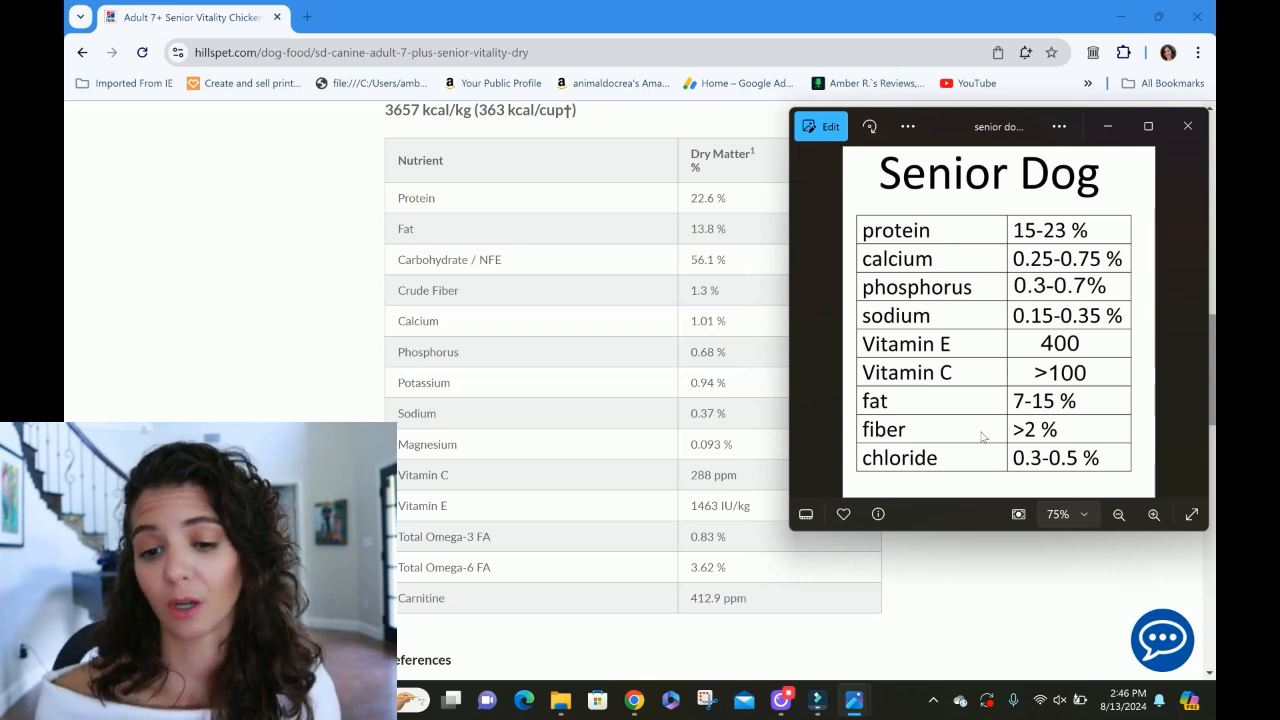
mouse_move(978, 263)
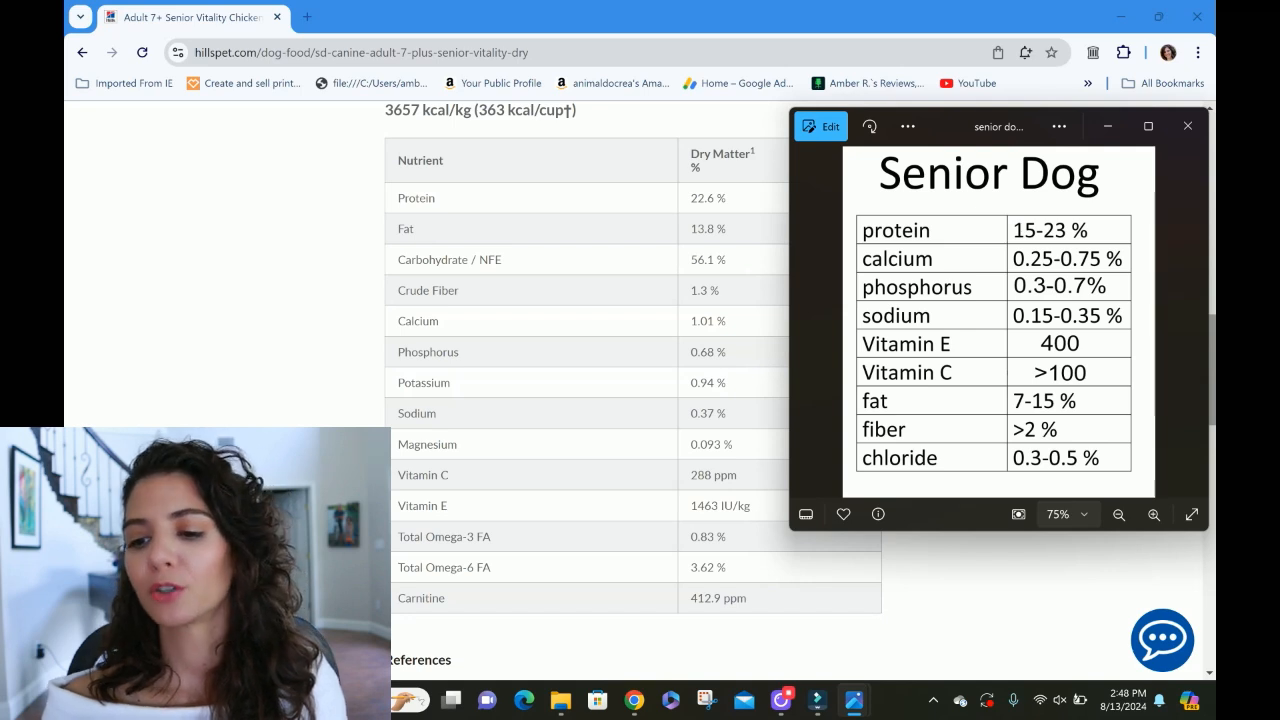
mouse_move(1082, 337)
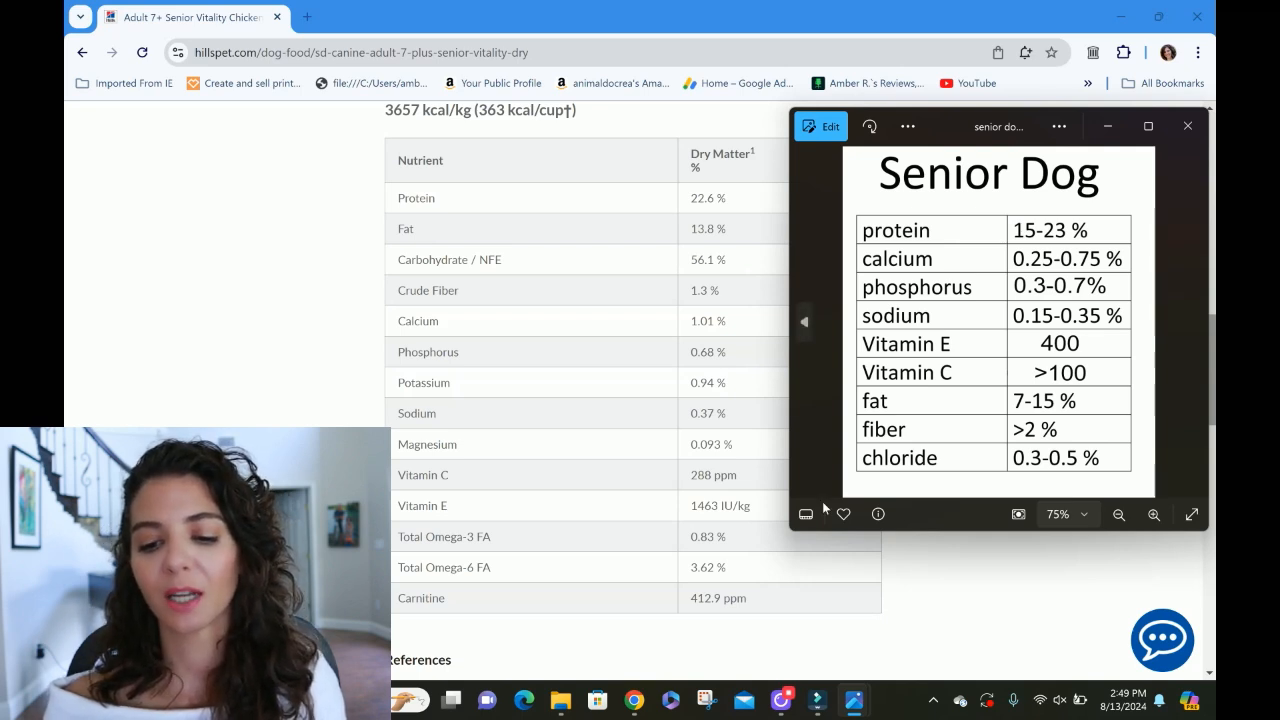
mouse_move(685, 522)
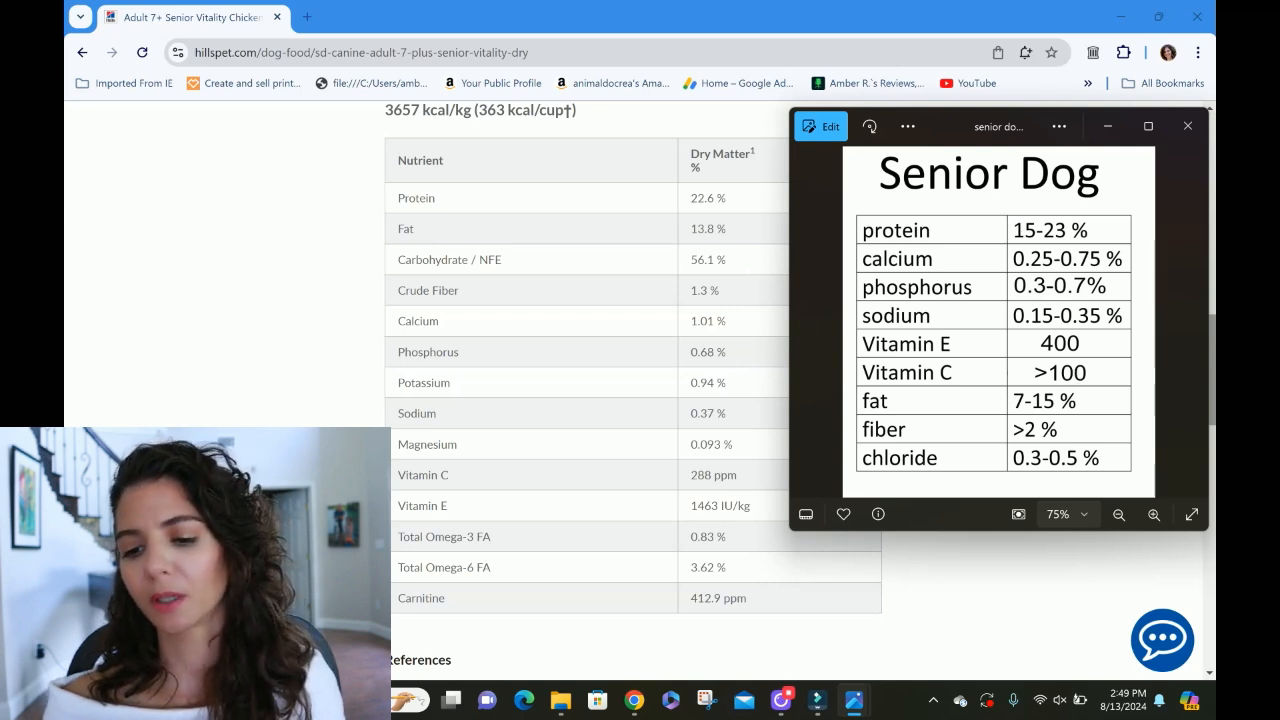
mouse_move(729, 561)
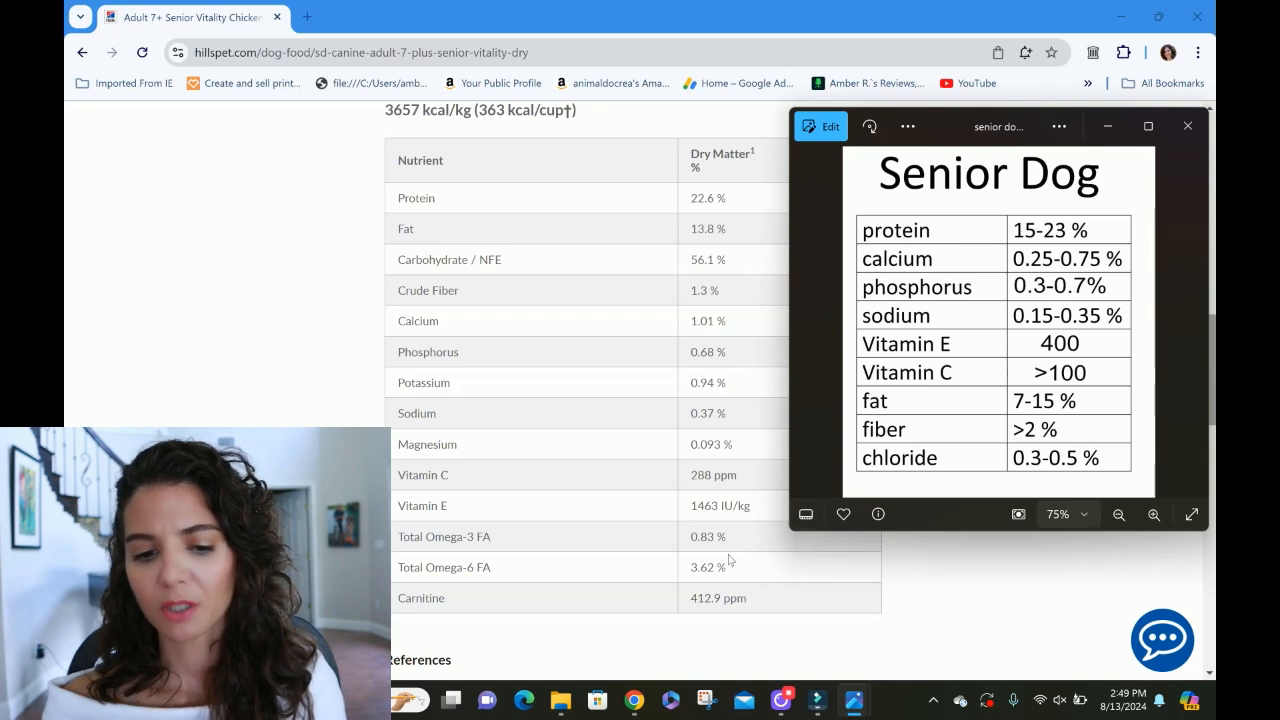
mouse_move(559, 377)
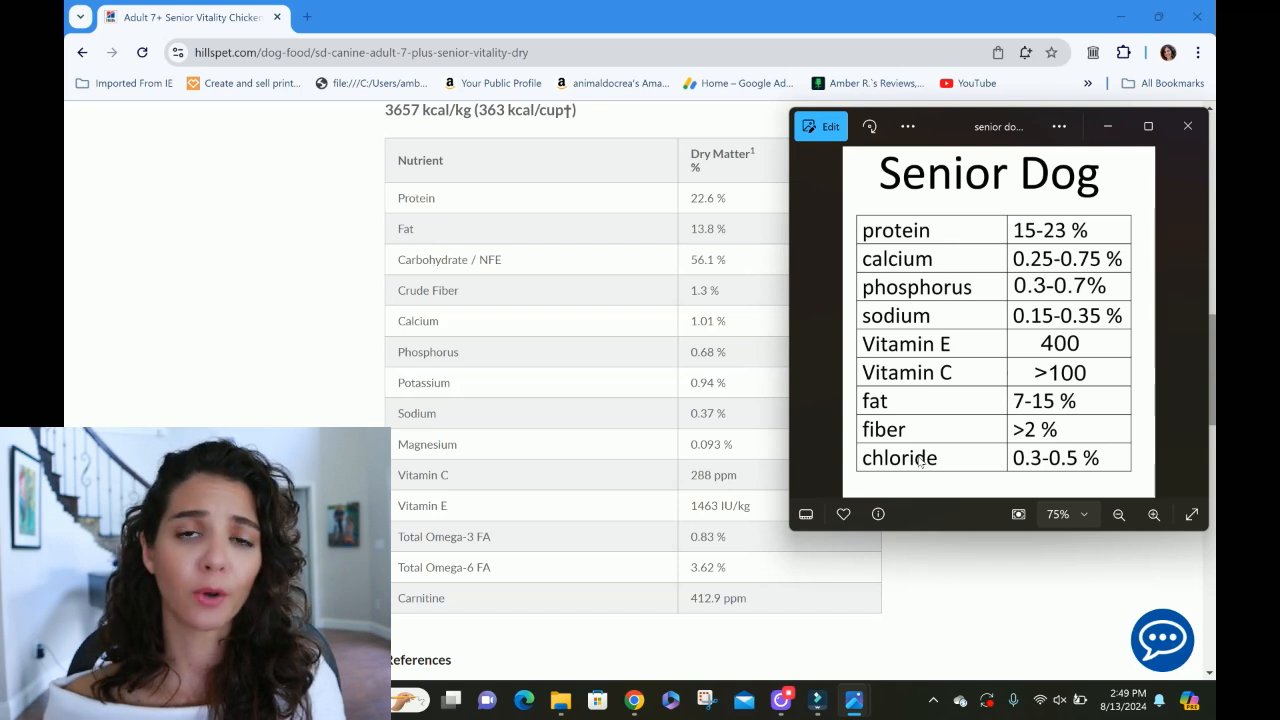
mouse_move(505, 393)
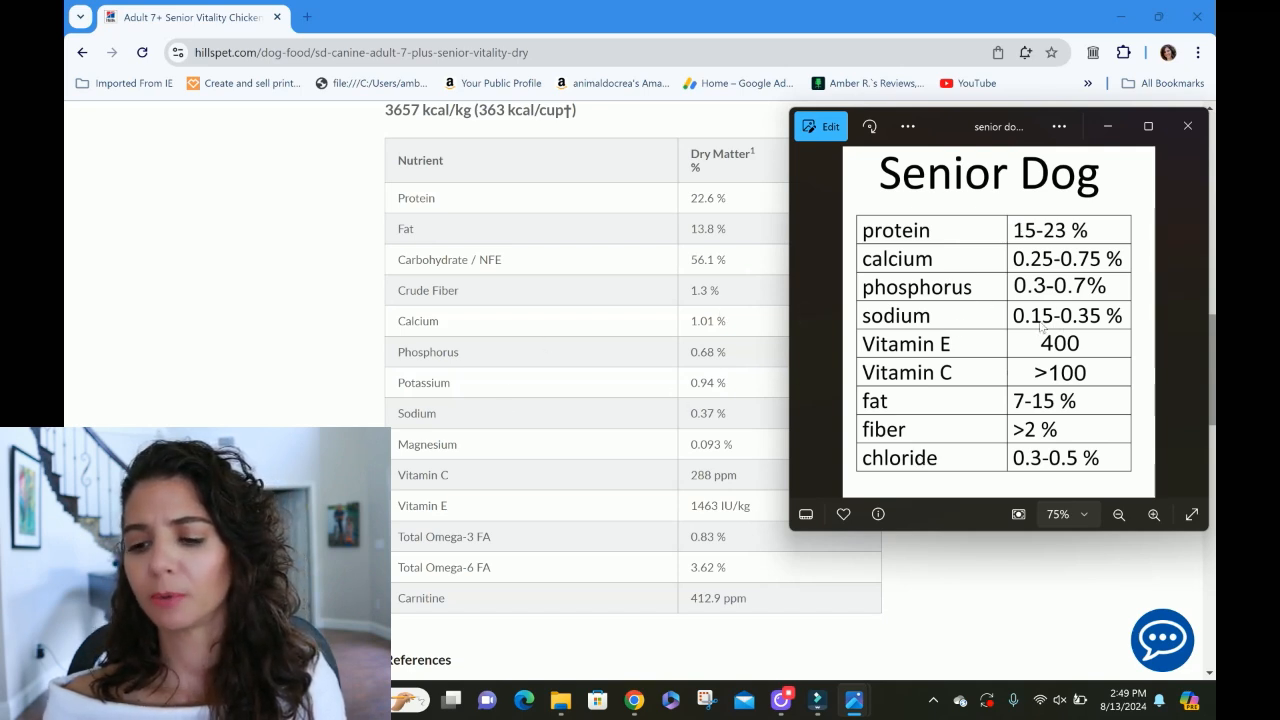
mouse_move(751, 410)
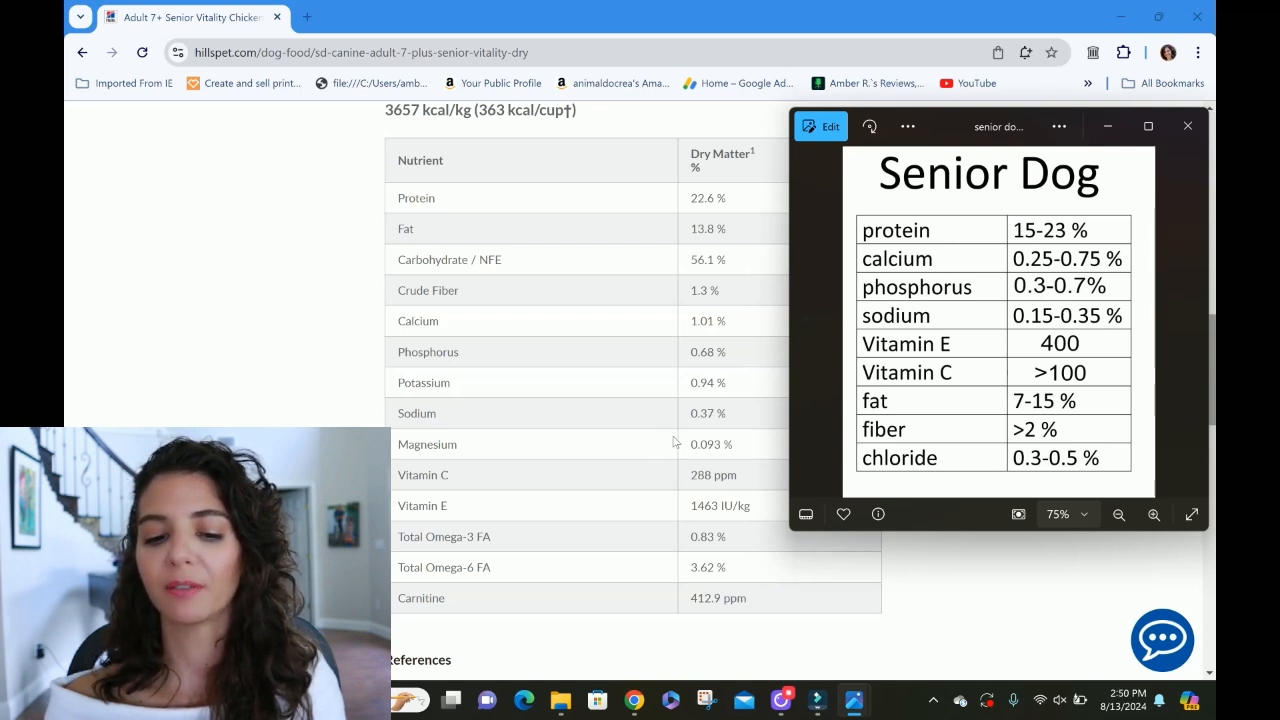
mouse_move(730, 418)
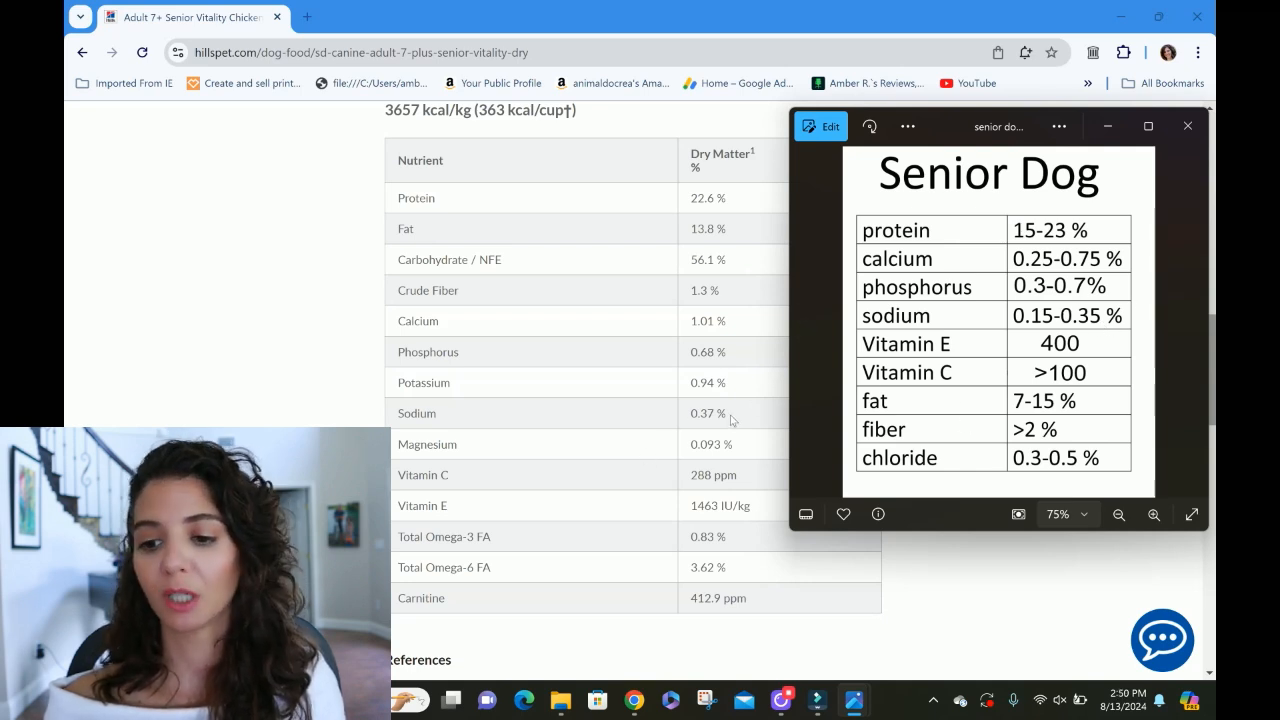